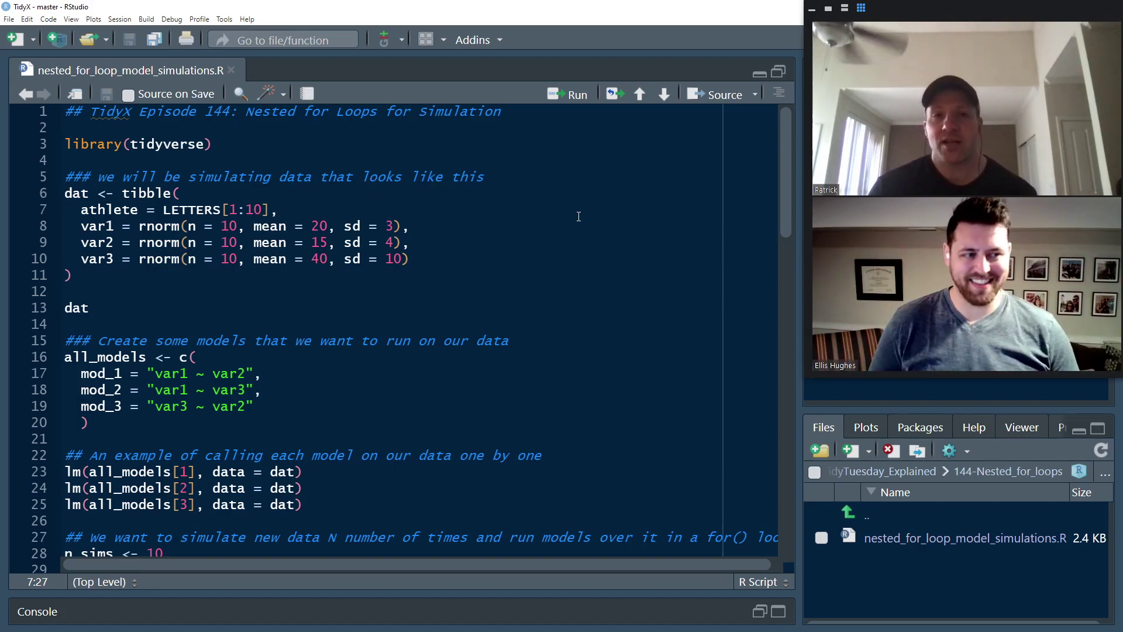
pyautogui.moveTo(517, 281)
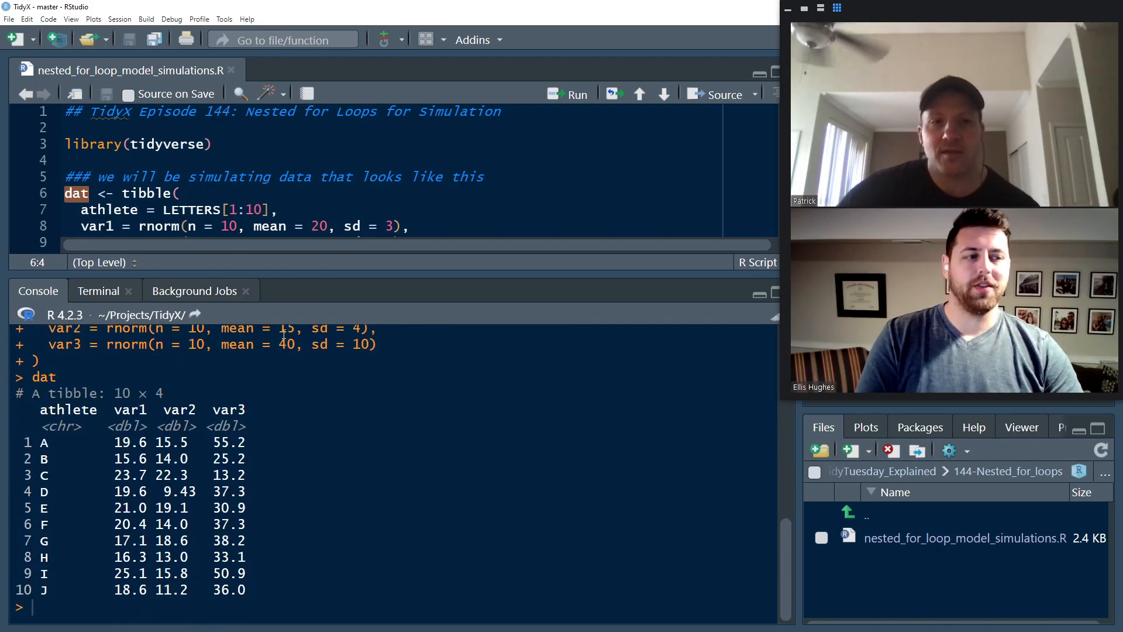
pyautogui.moveTo(400, 272)
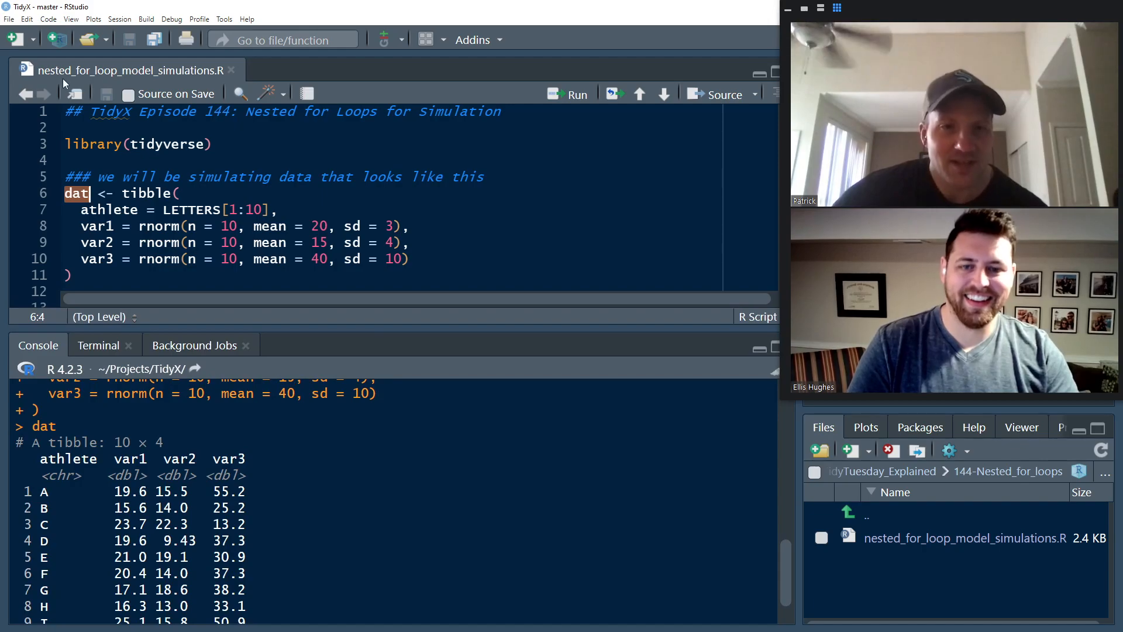
# Step: Capitalise the models comment and evaluate formula(var1 ~ var2) in the Console before printing all_models
pyautogui.scroll(-3)
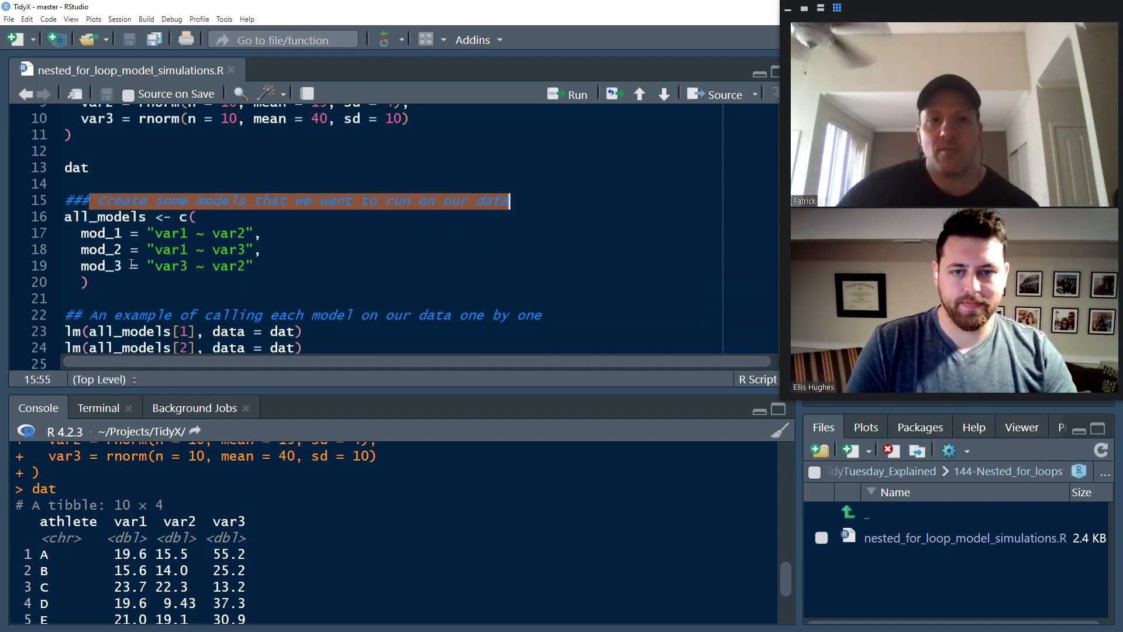
pyautogui.doubleClick(98, 249)
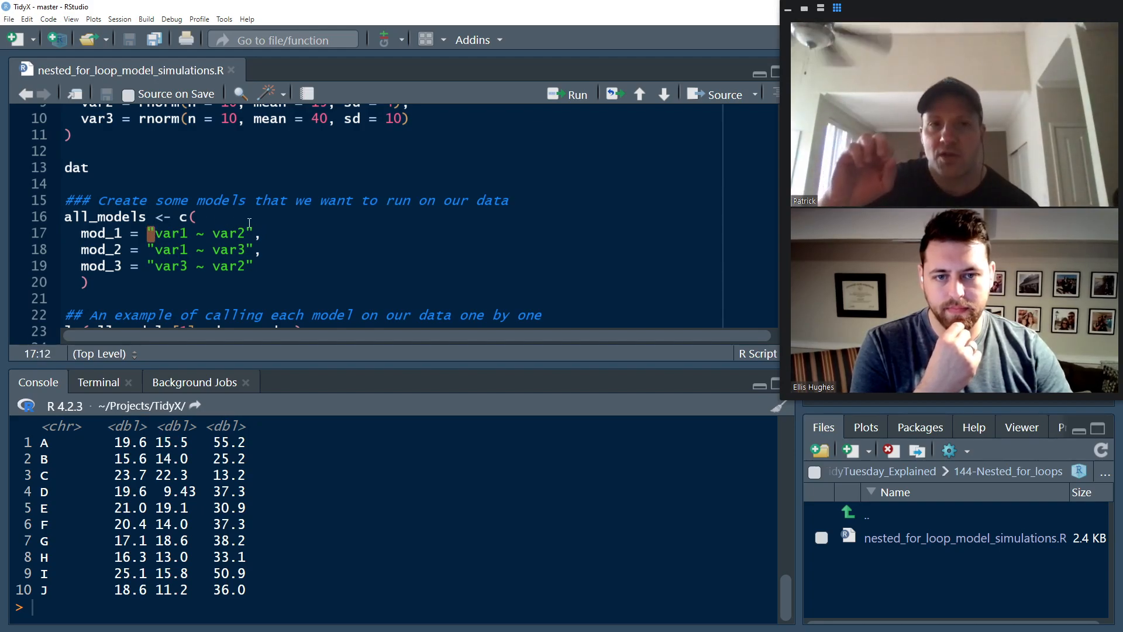
pyautogui.doubleClick(181, 233)
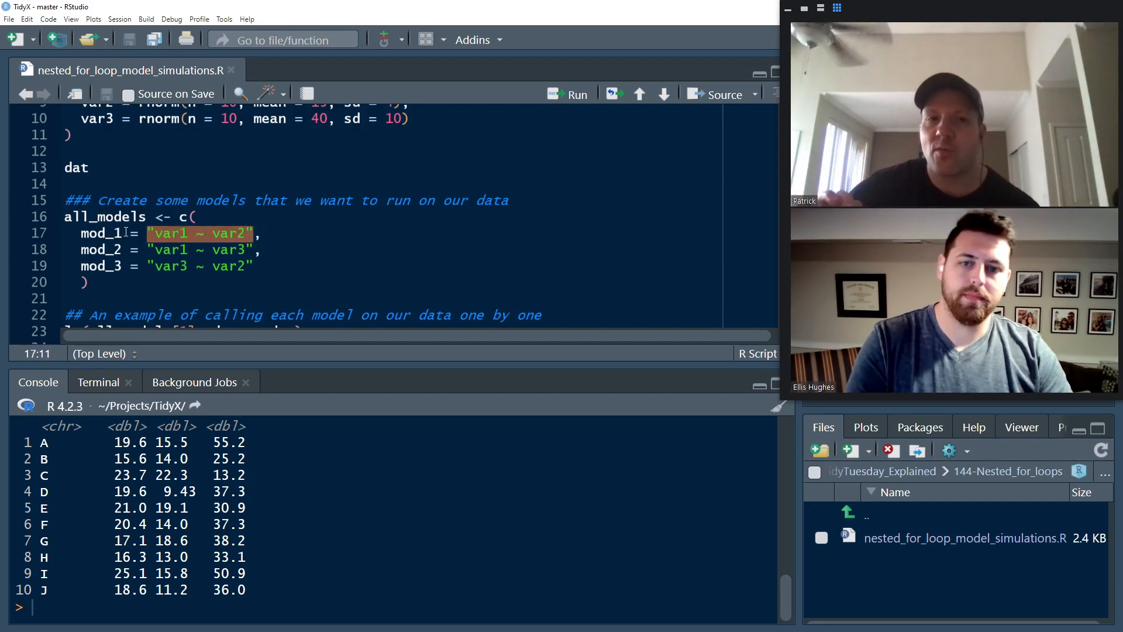
pyautogui.click(568, 94)
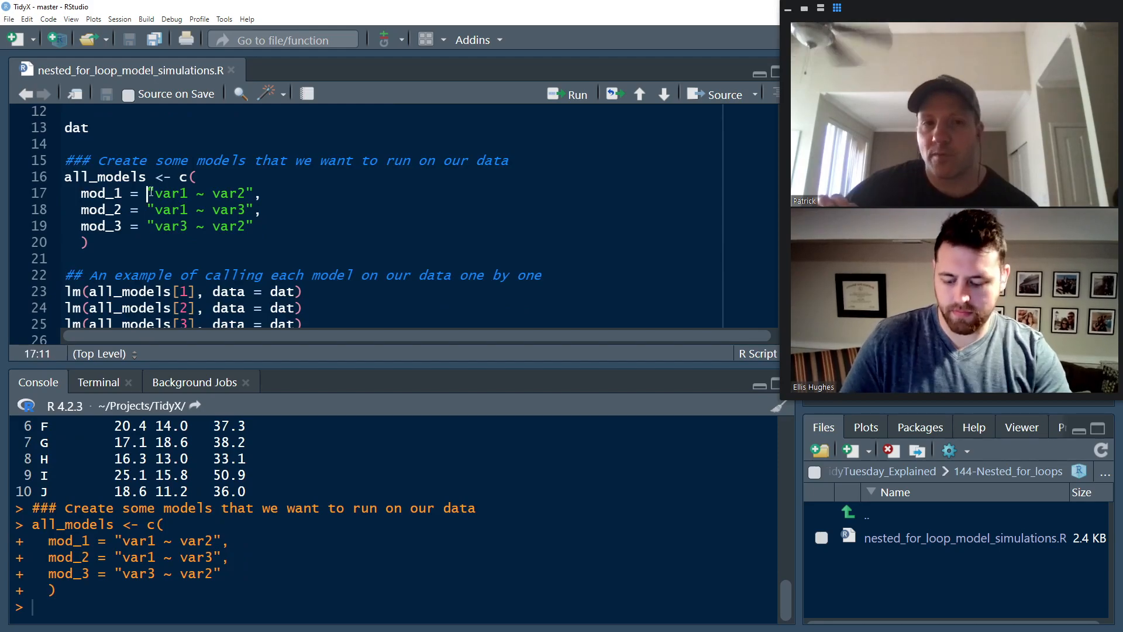
pyautogui.write('formula')
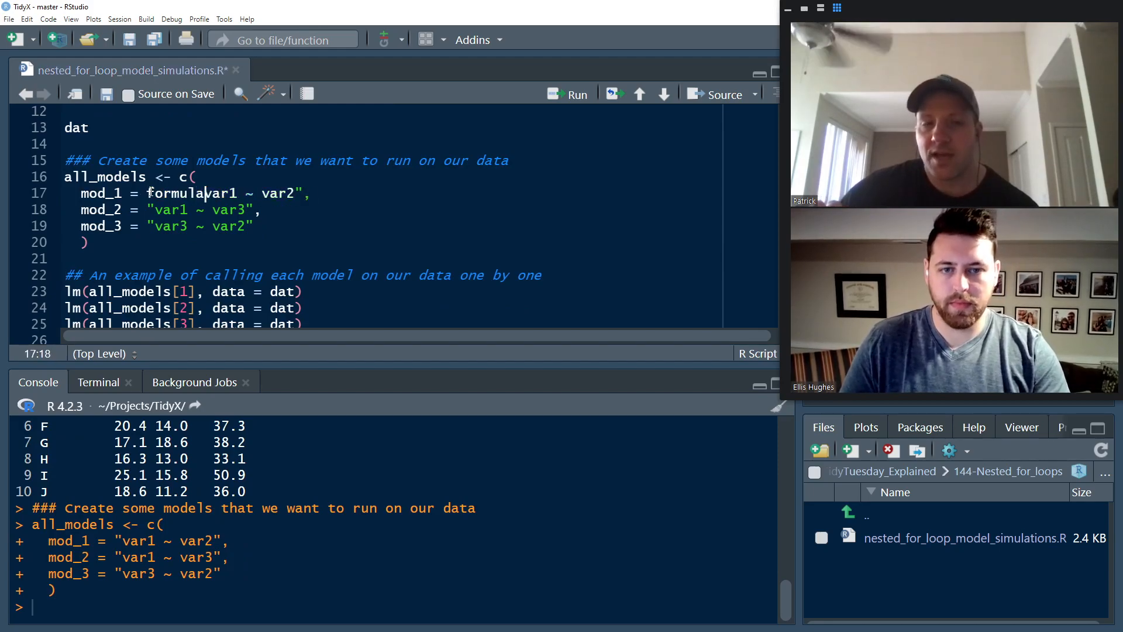
pyautogui.write('(var1 ~ v')
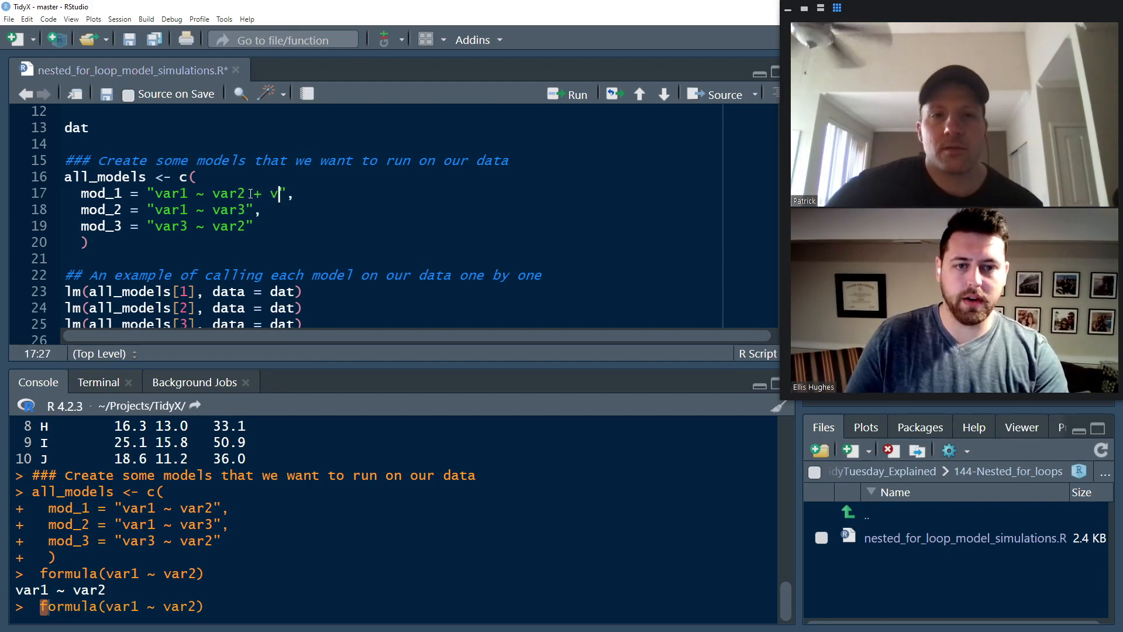
pyautogui.write('ar')
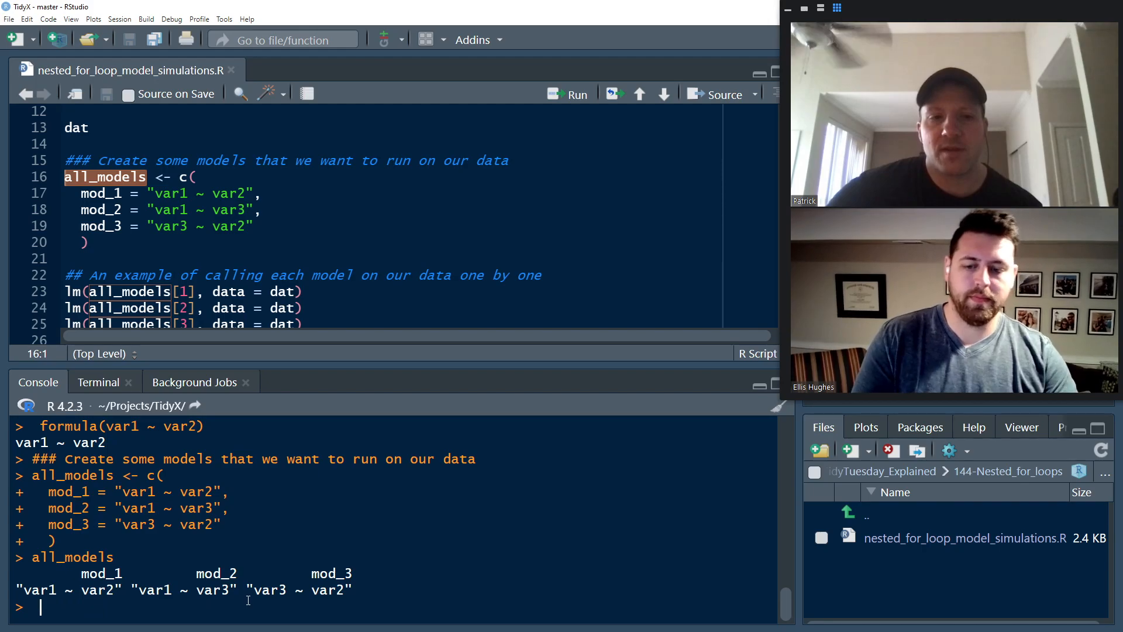
# Step: Fit lm(all_models[1], data = dat) into res and inspect its components with $
pyautogui.moveTo(28, 557); pyautogui.dragTo(351, 589)
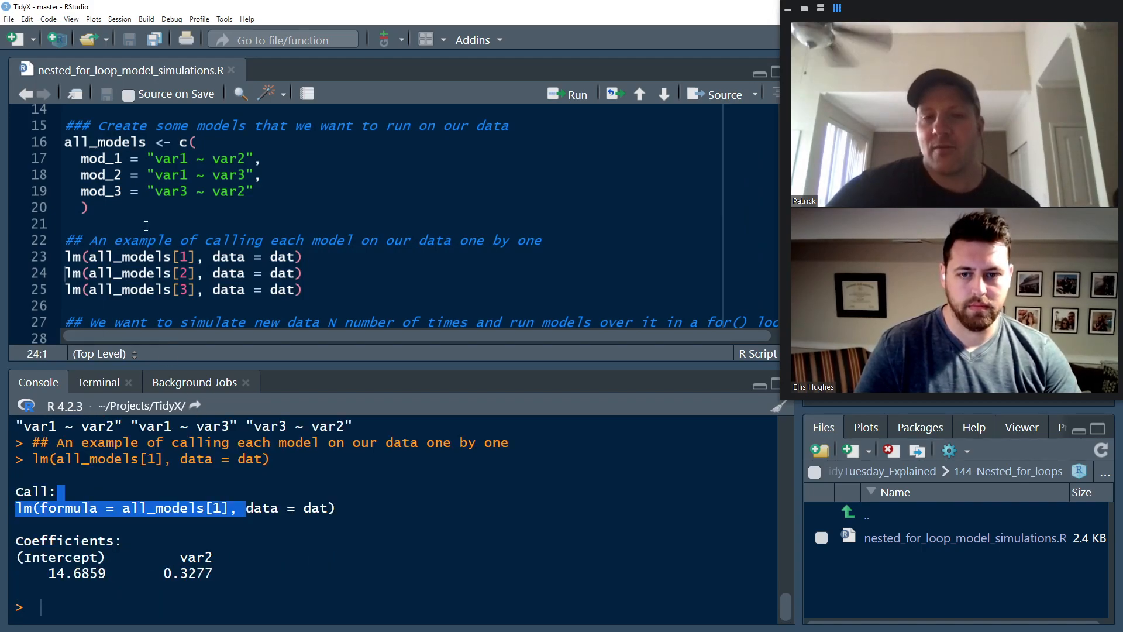
pyautogui.doubleClick(209, 557)
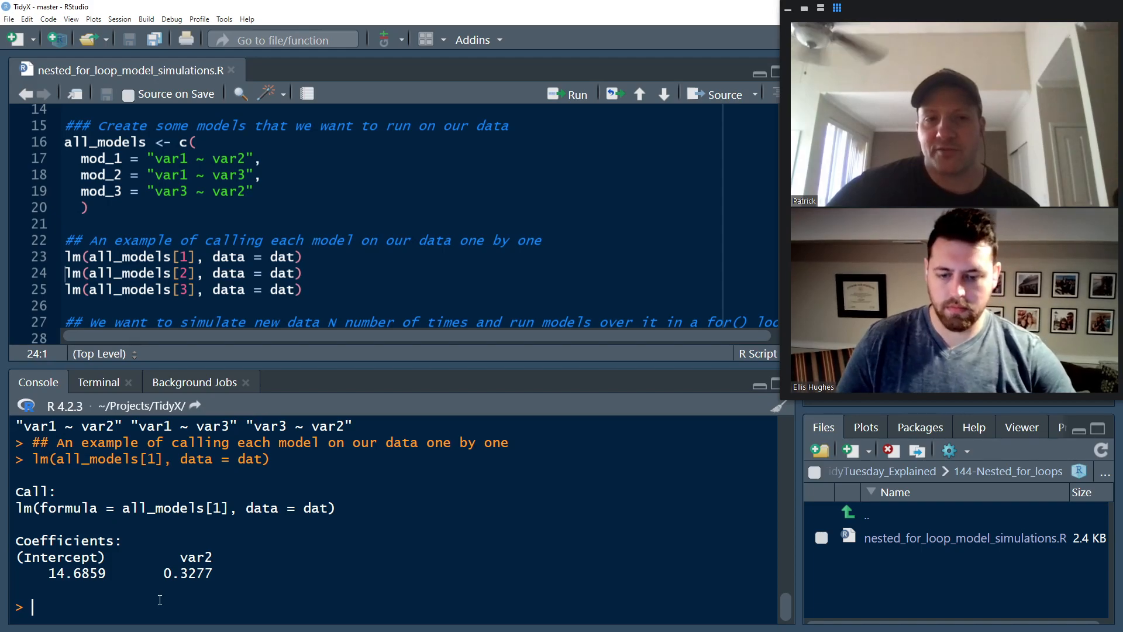
pyautogui.write('lm(all_models[1], data = dat) -> res')
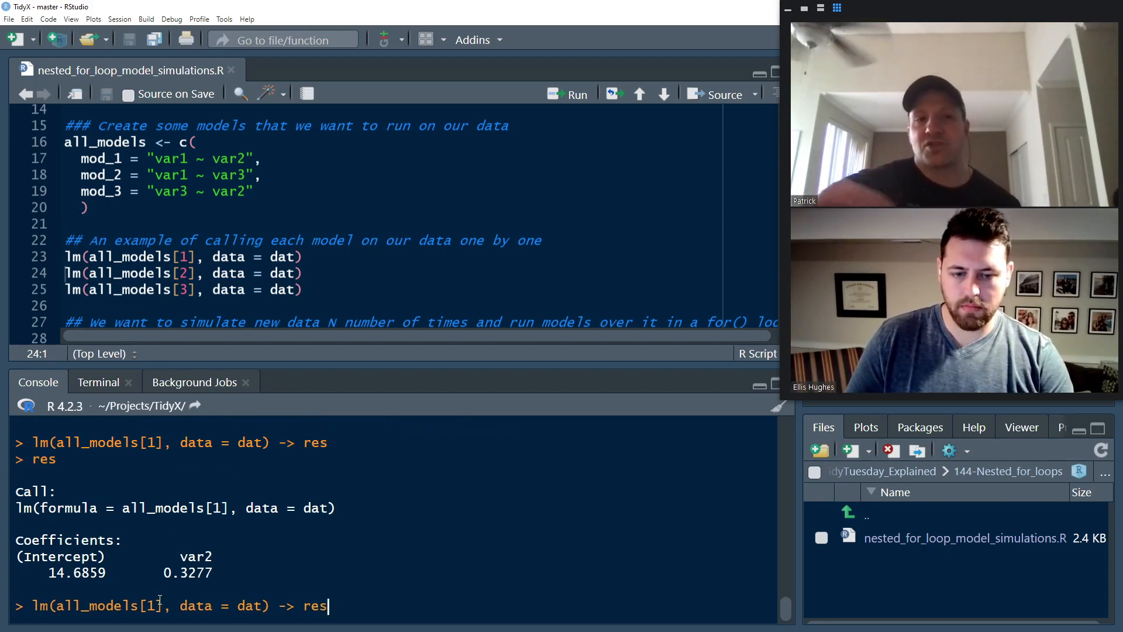
pyautogui.press('Backspace')
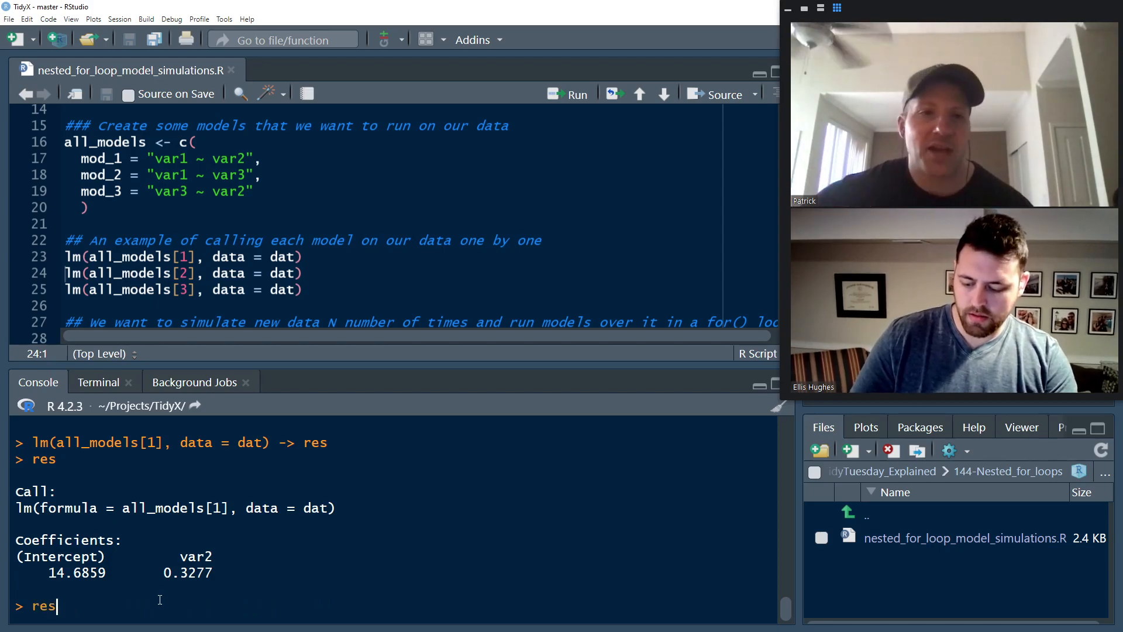
pyautogui.write('$')
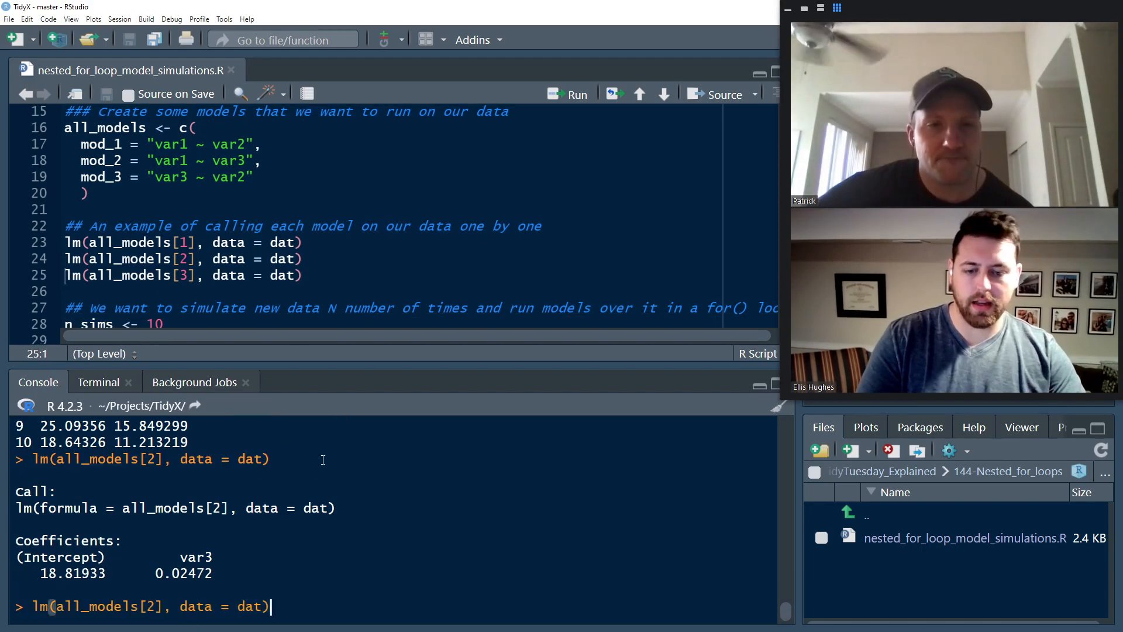
pyautogui.write('$rre')
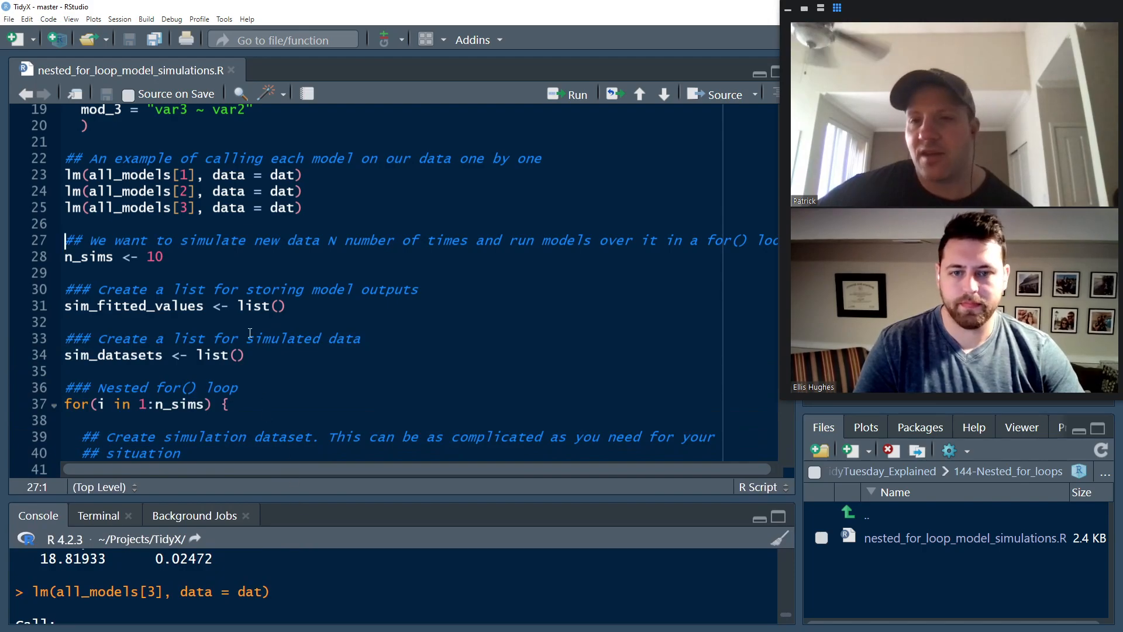
pyautogui.doubleClick(336, 240)
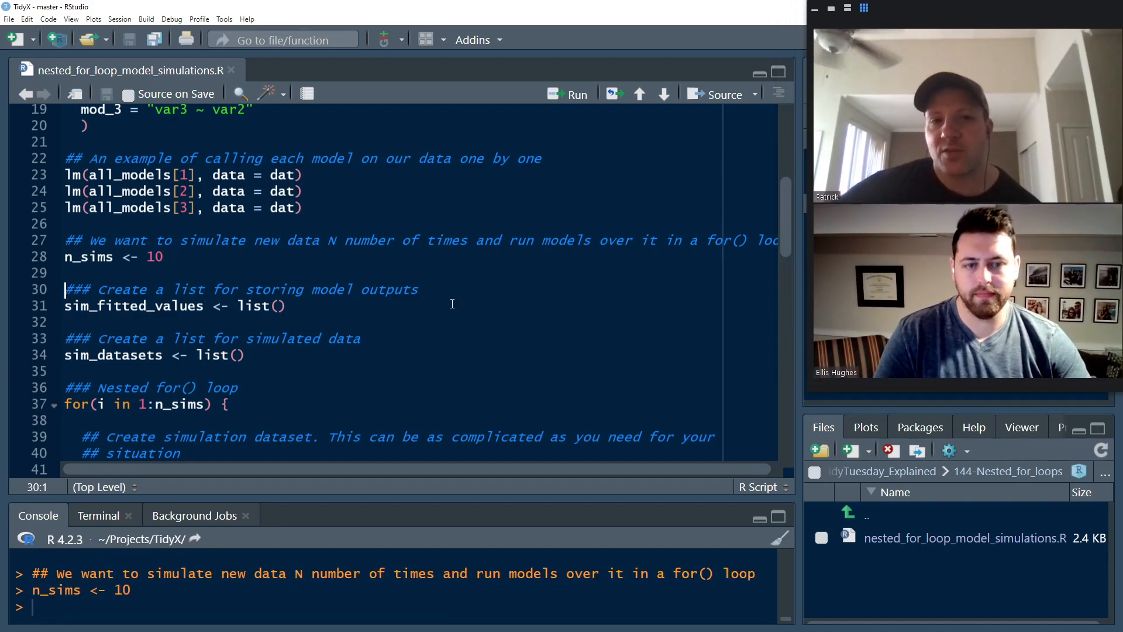
pyautogui.click(150, 306)
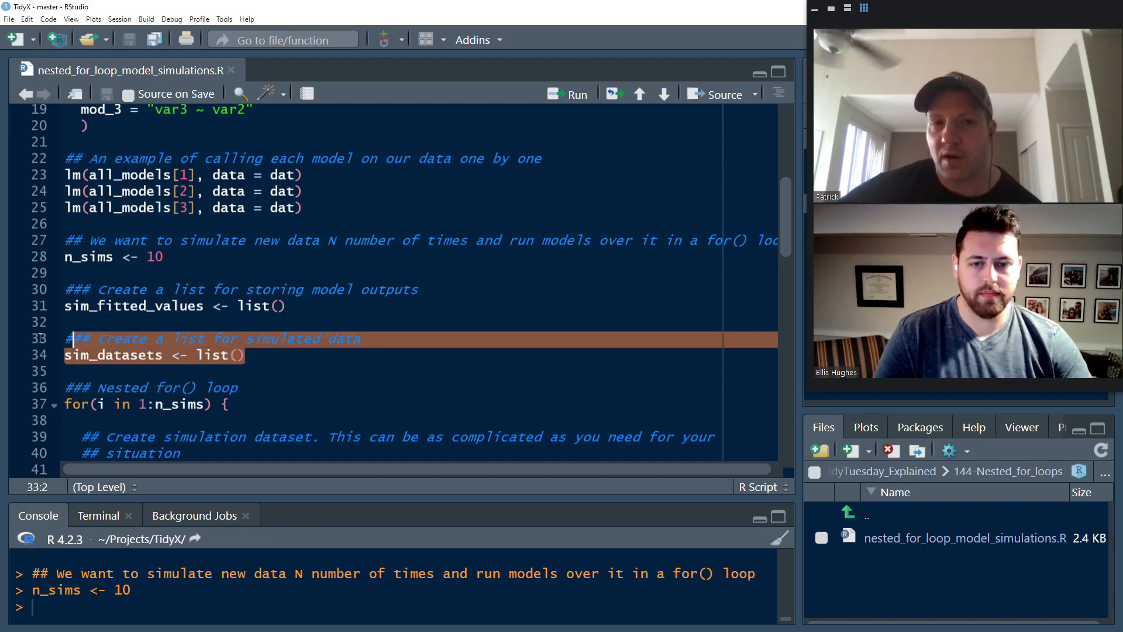
pyautogui.click(67, 272)
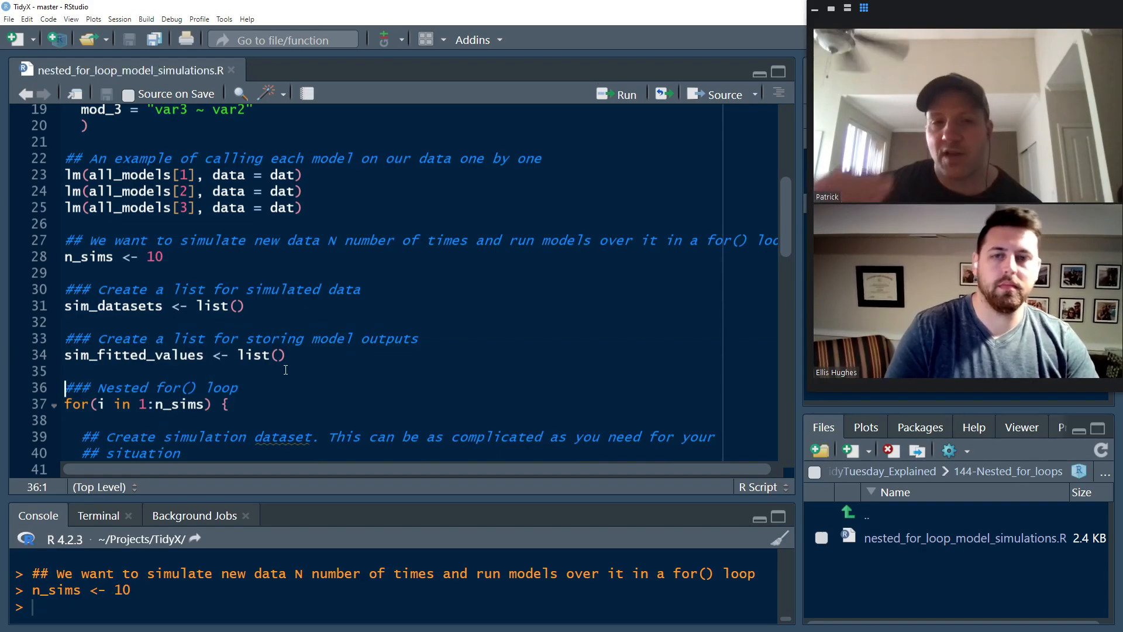
pyautogui.scroll(-3)
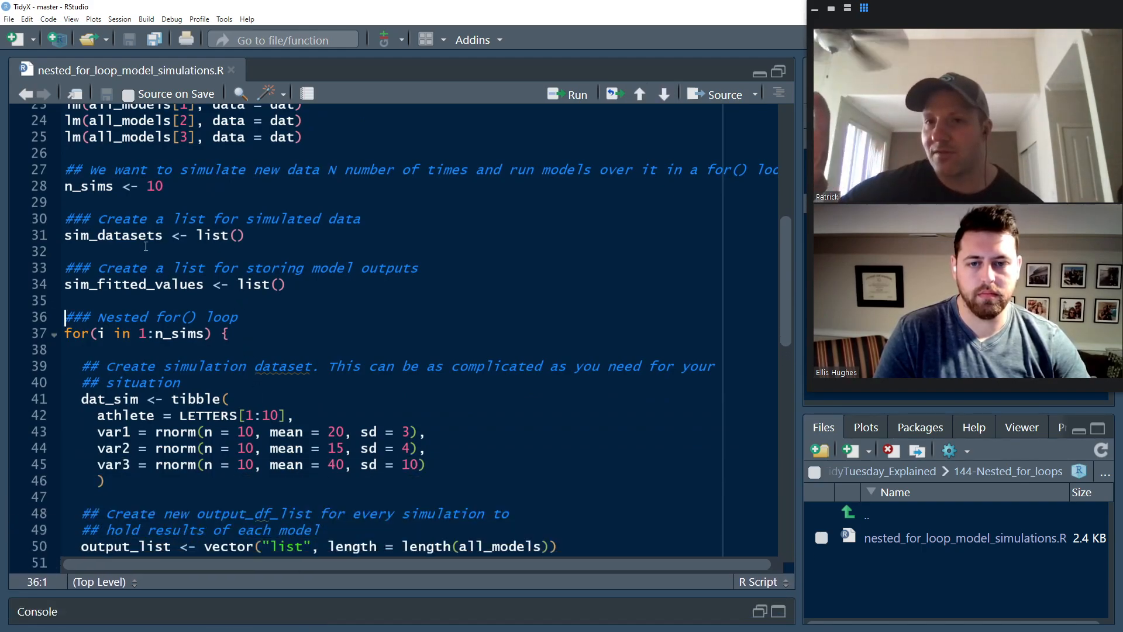
pyautogui.click(150, 284)
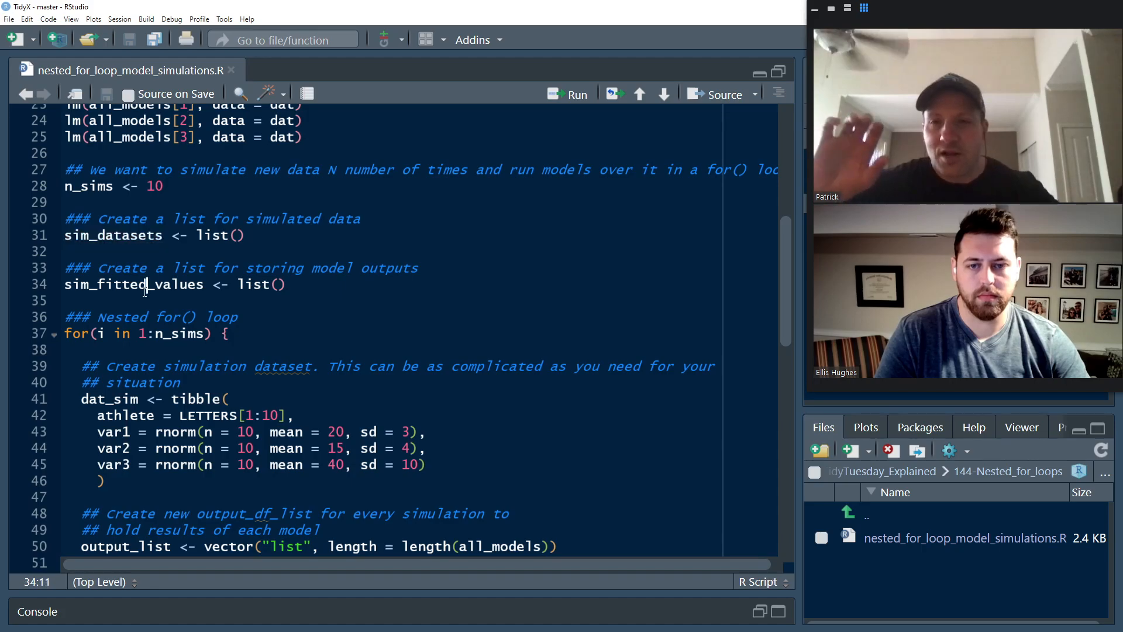
pyautogui.doubleClick(134, 284)
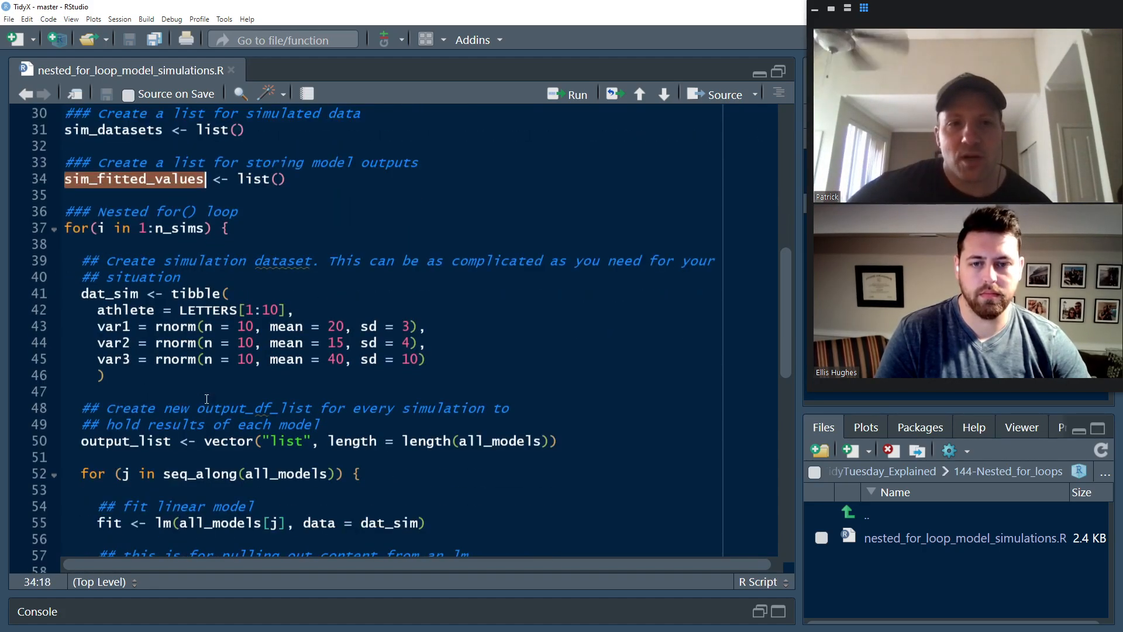
pyautogui.scroll(-3)
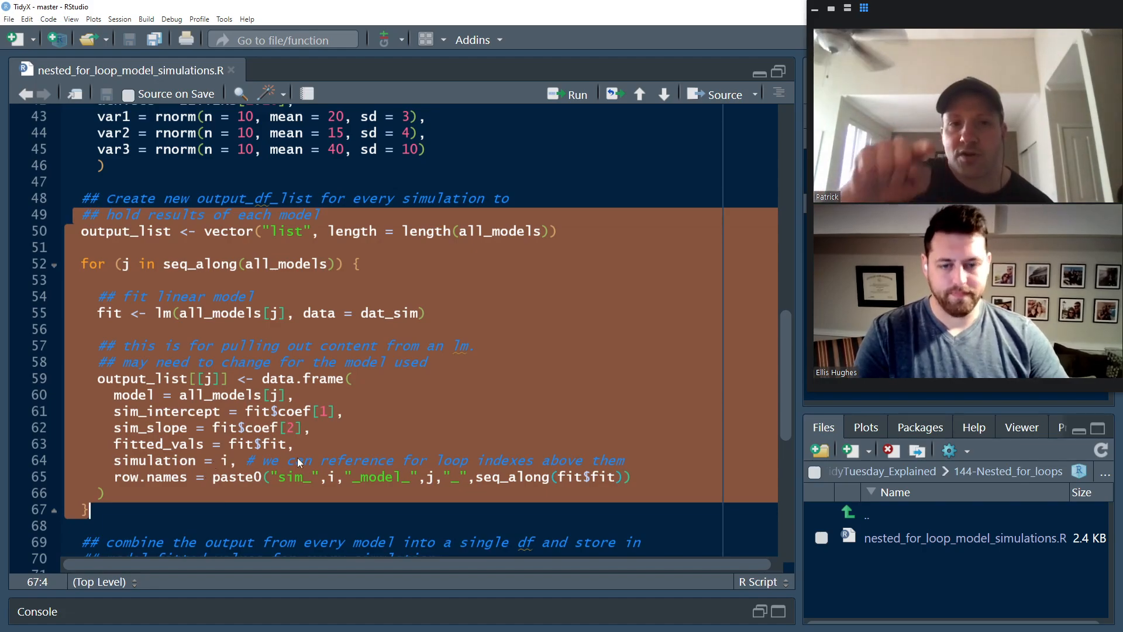
pyautogui.scroll(-3)
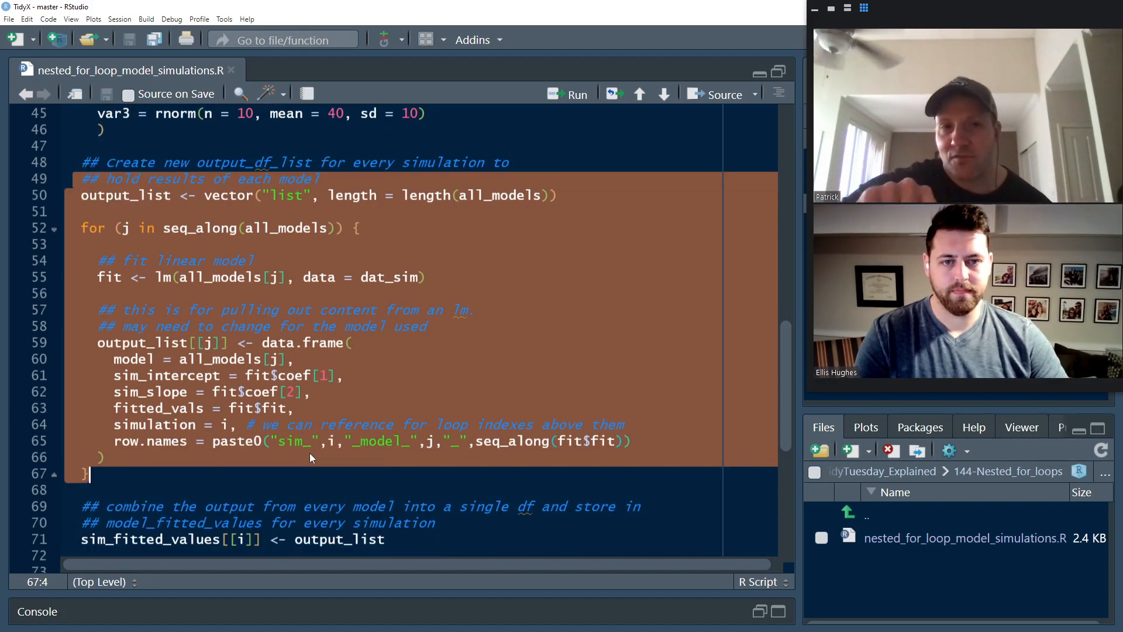
pyautogui.scroll(-3)
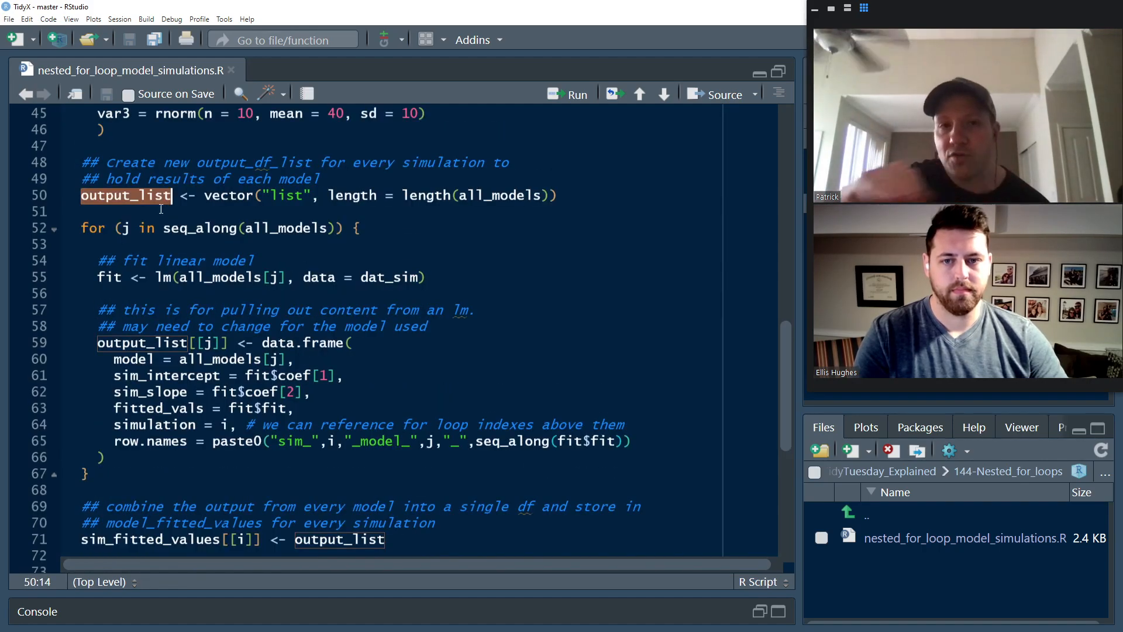
pyautogui.moveTo(98, 206)
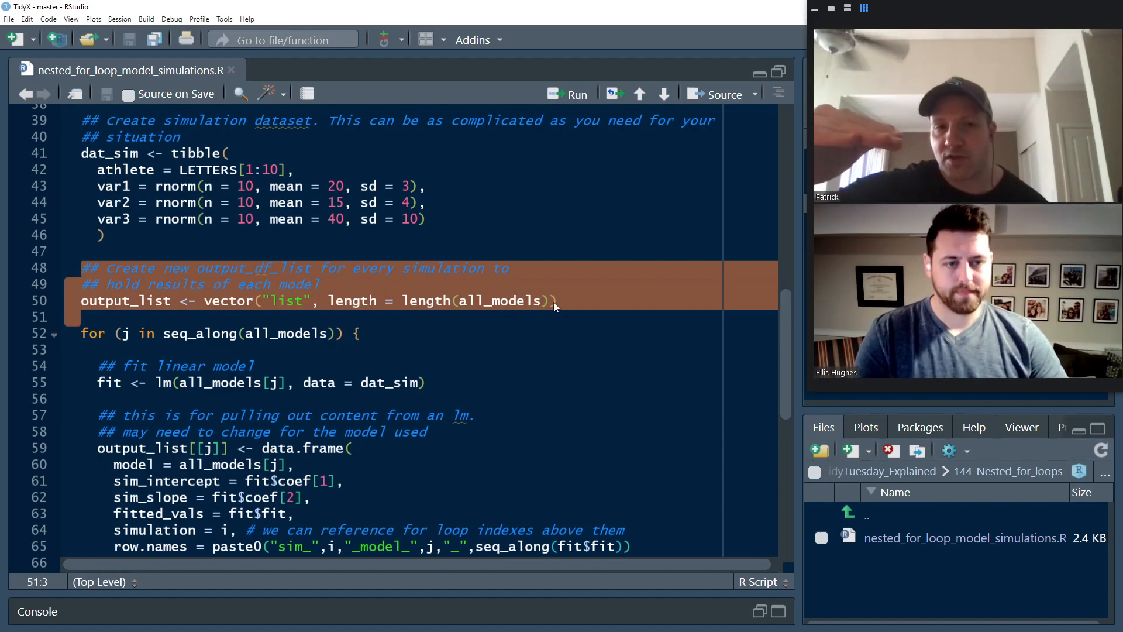
pyautogui.scroll(-3)
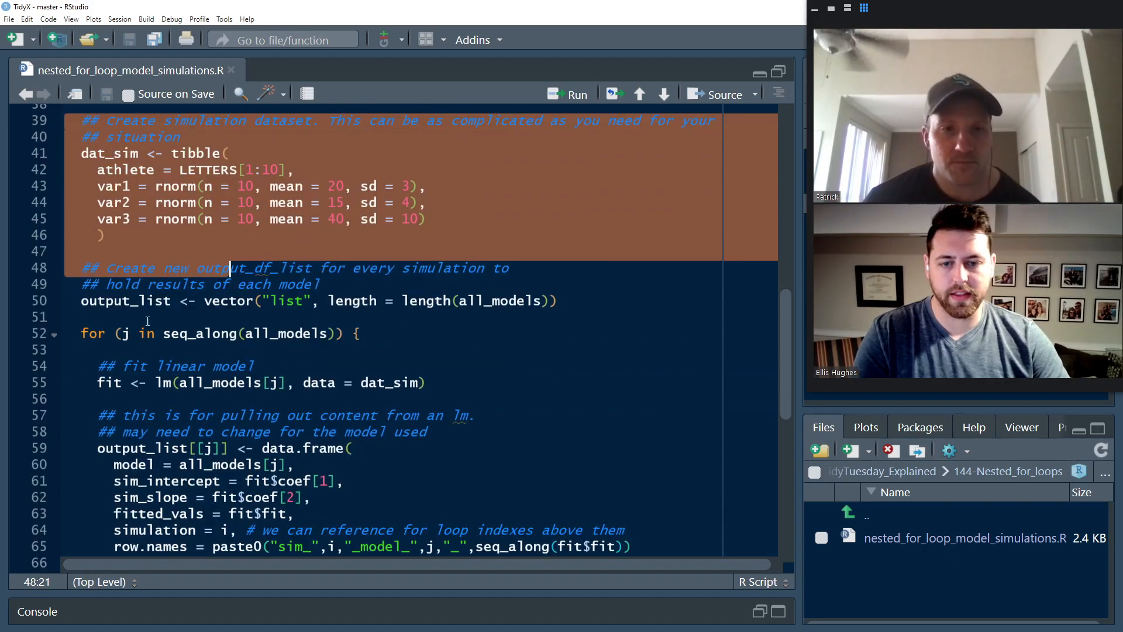
pyautogui.scroll(-3)
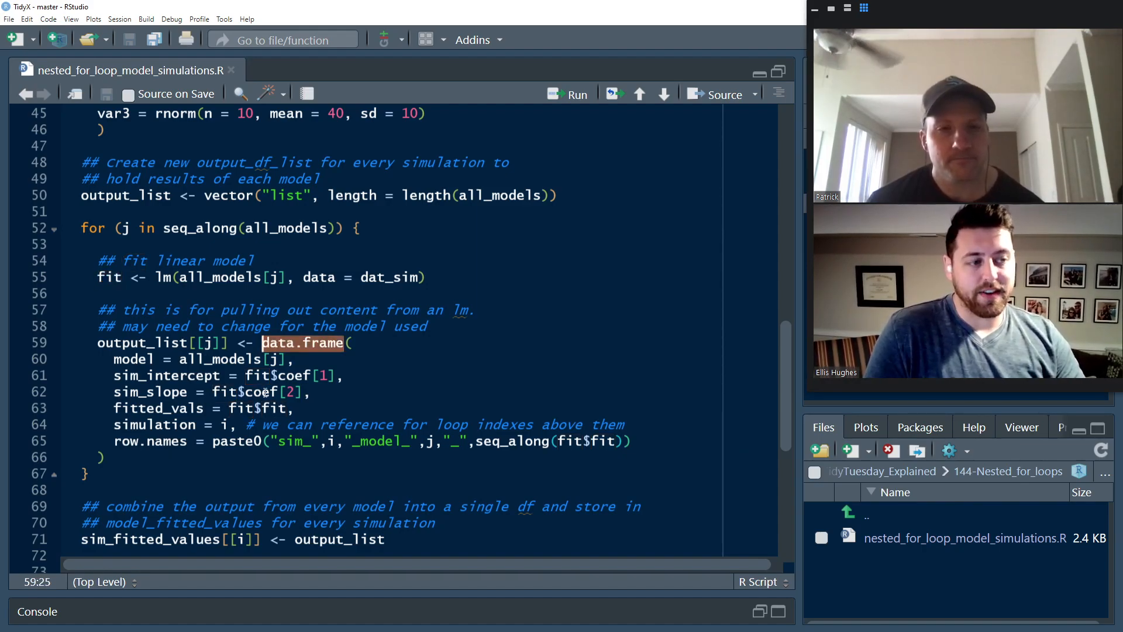
pyautogui.click(138, 359)
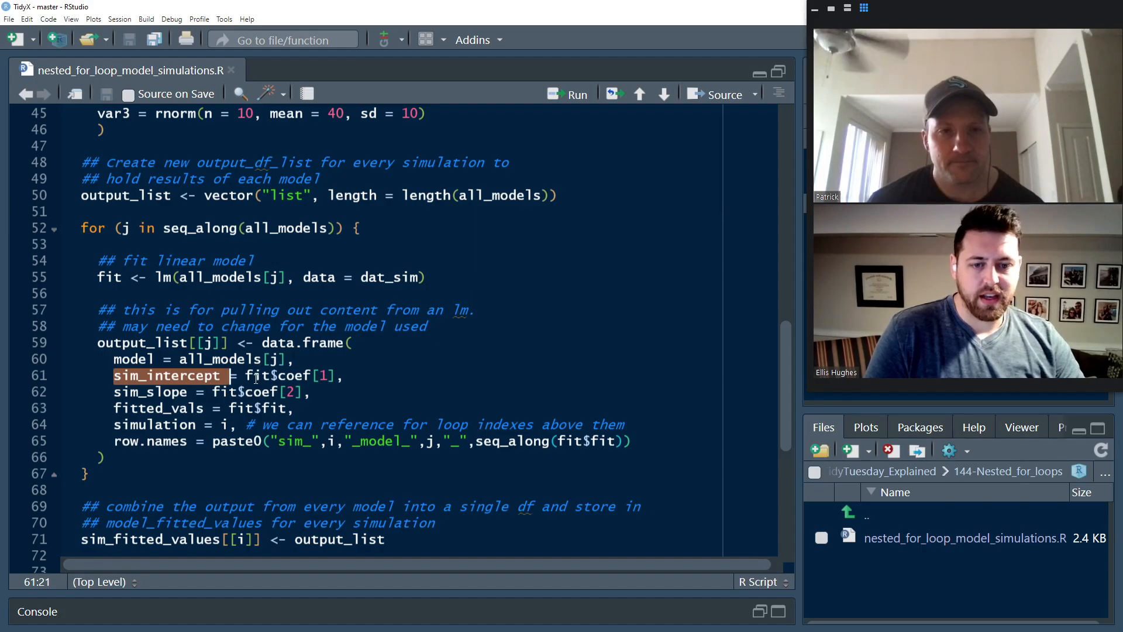
pyautogui.doubleClick(293, 375)
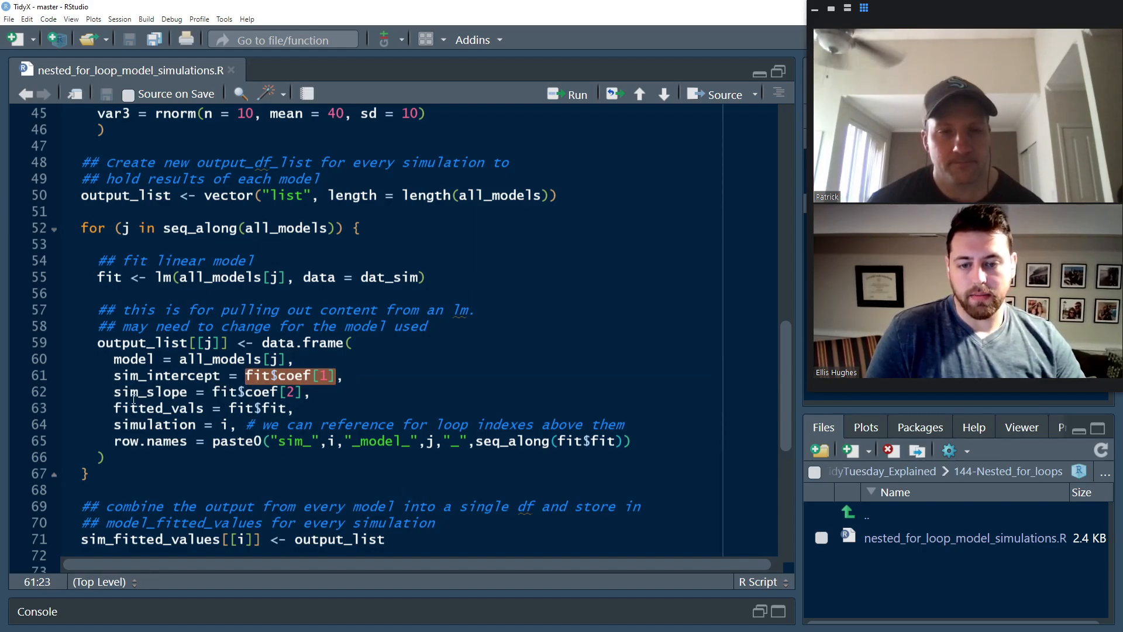
pyautogui.doubleClick(150, 392)
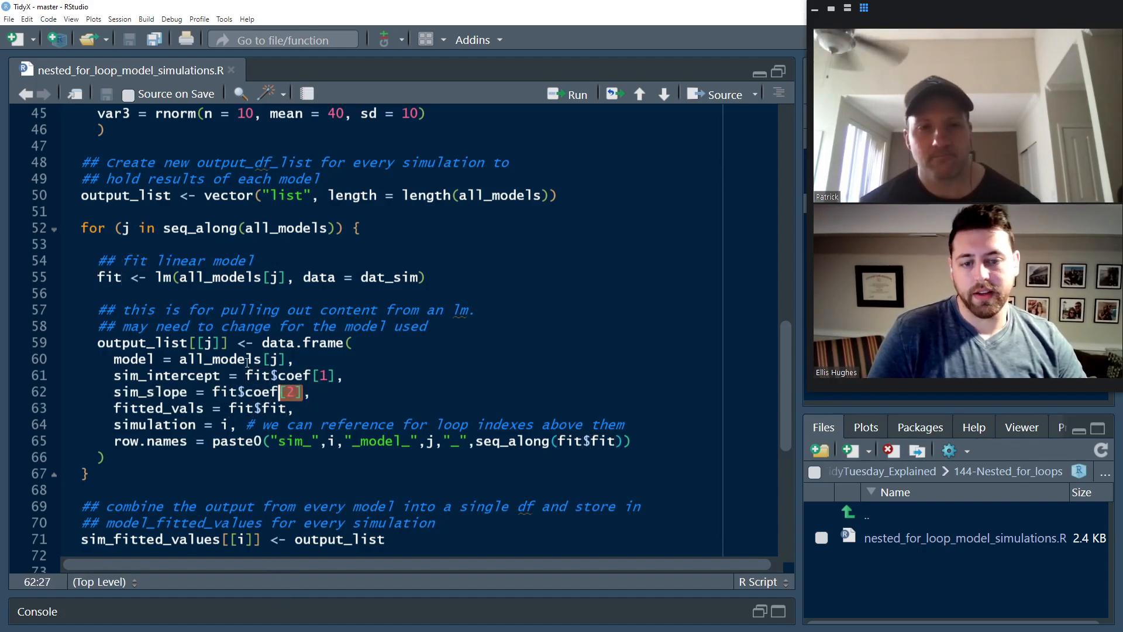
pyautogui.scroll(-3)
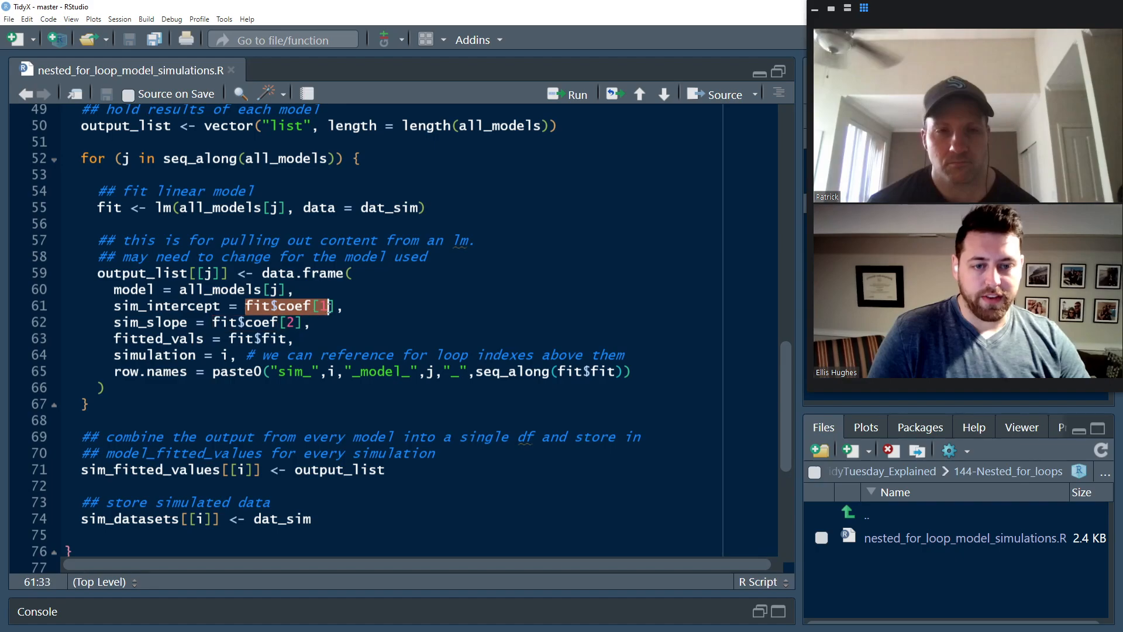
pyautogui.write('i')
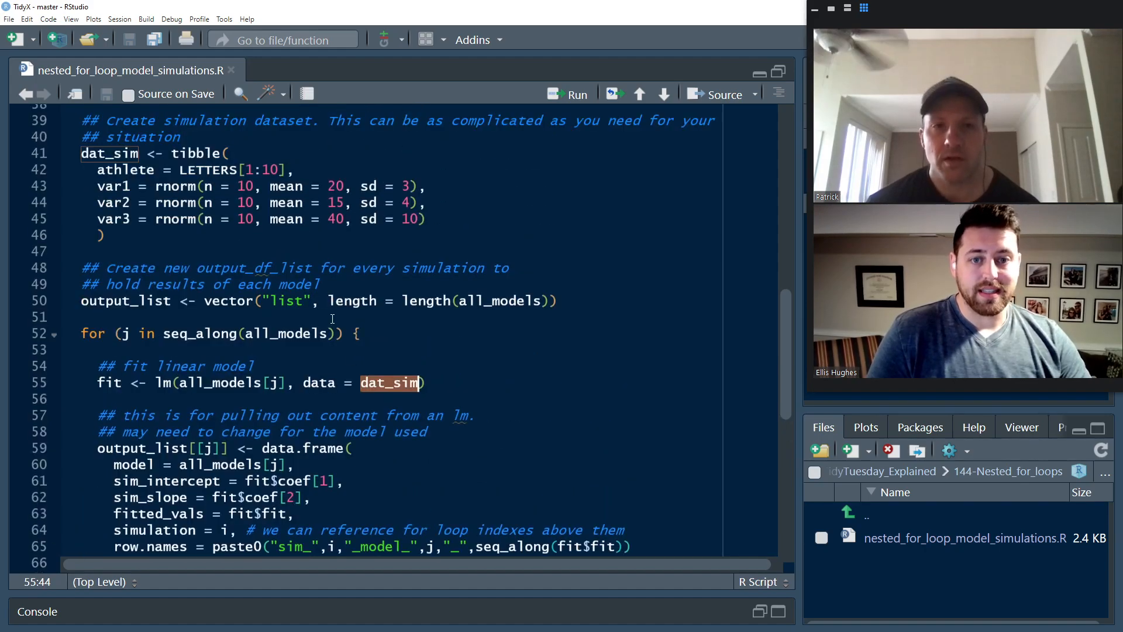
pyautogui.scroll(-3)
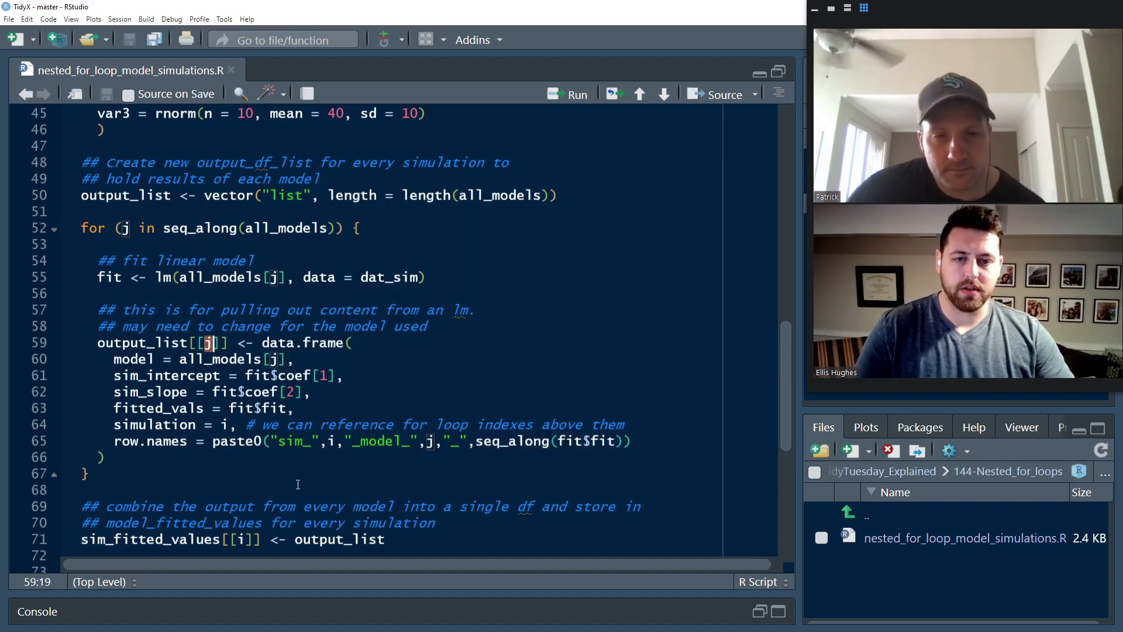
pyautogui.scroll(-3)
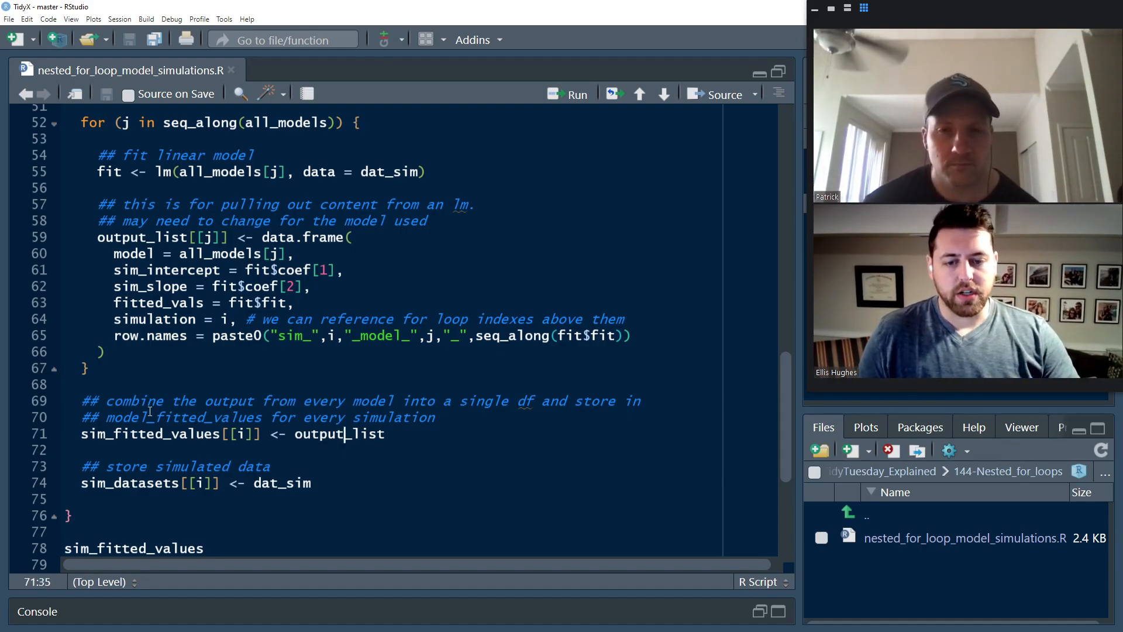
pyautogui.doubleClick(149, 433)
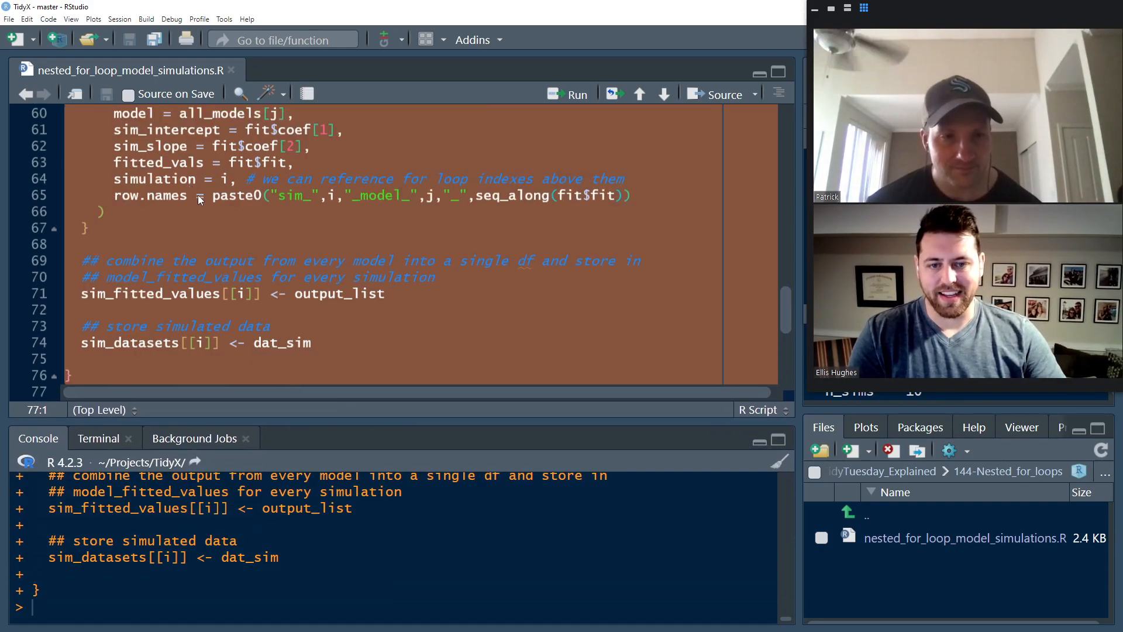
# Step: Scroll down past the executed nested for-loop to the sim_fitted_values lines
pyautogui.scroll(-3)
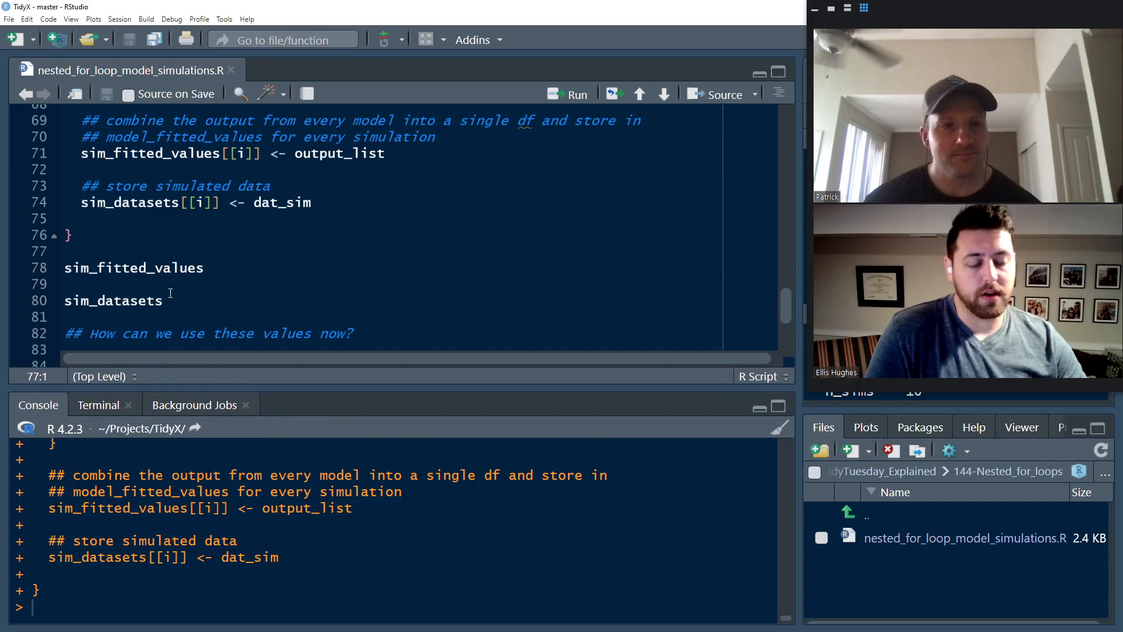
# Step: Highlight sim_fitted_values on line 78 so it can be printed in the Console
pyautogui.doubleClick(134, 268)
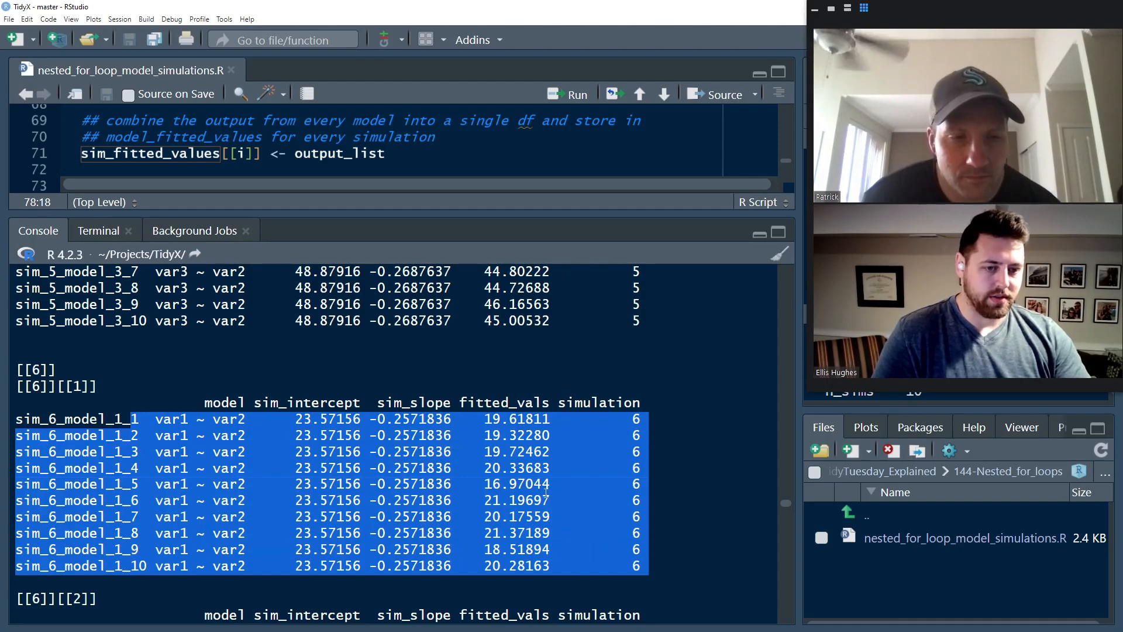
pyautogui.moveTo(391, 210)
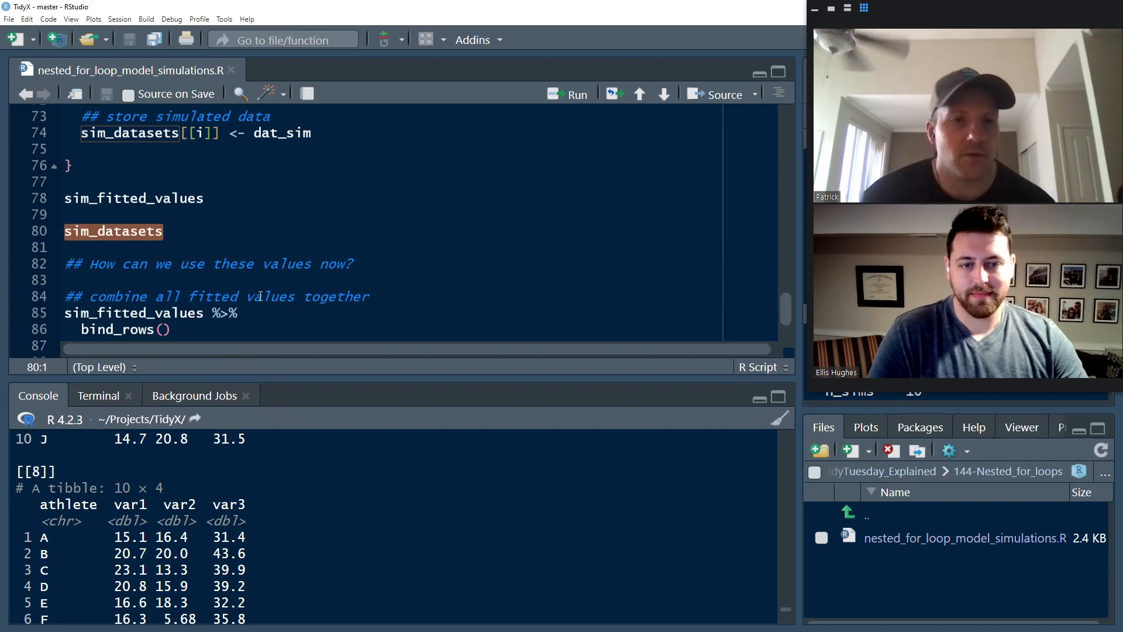
# Step: Run sim_fitted_values %>% bind_rows() and scroll through the combined long table of fitted values
pyautogui.scroll(-3)
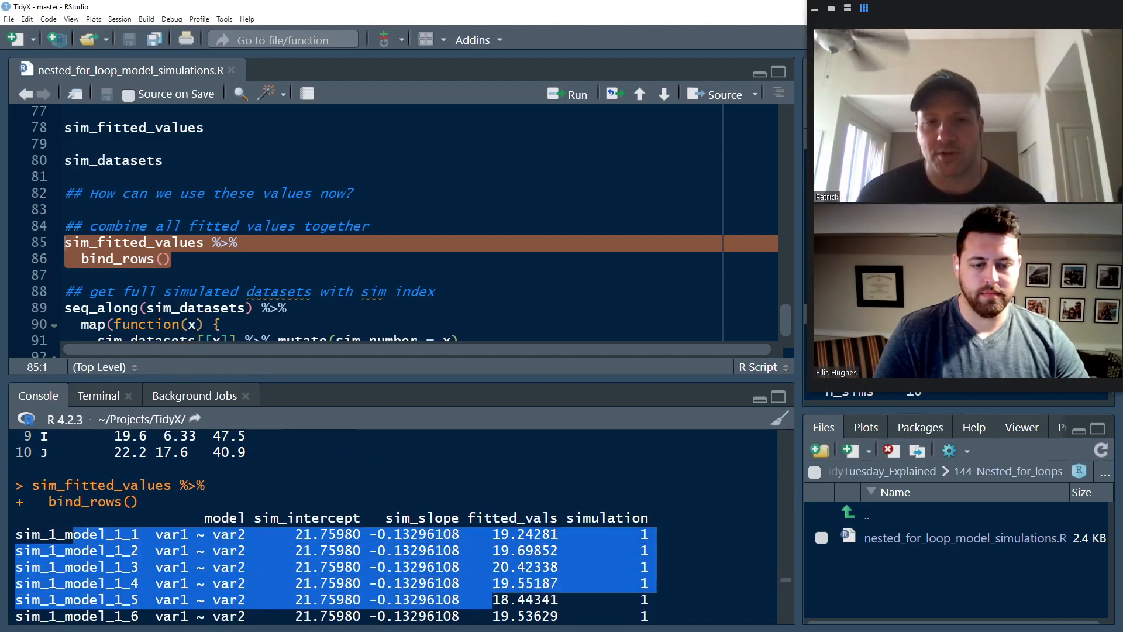
pyautogui.scroll(-3)
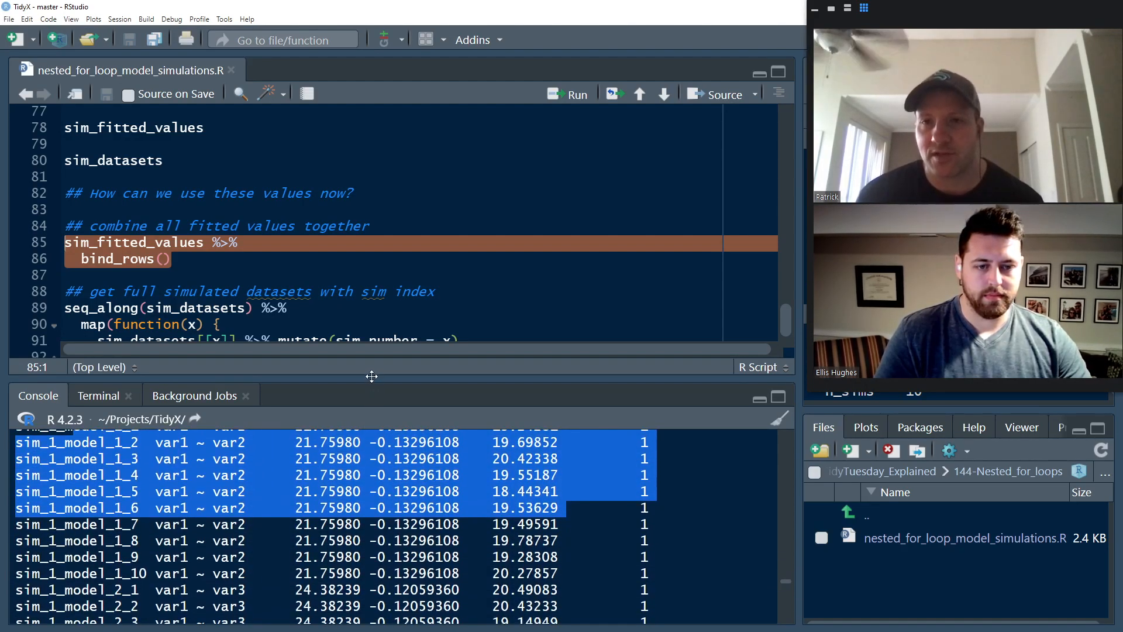
pyautogui.click(568, 95)
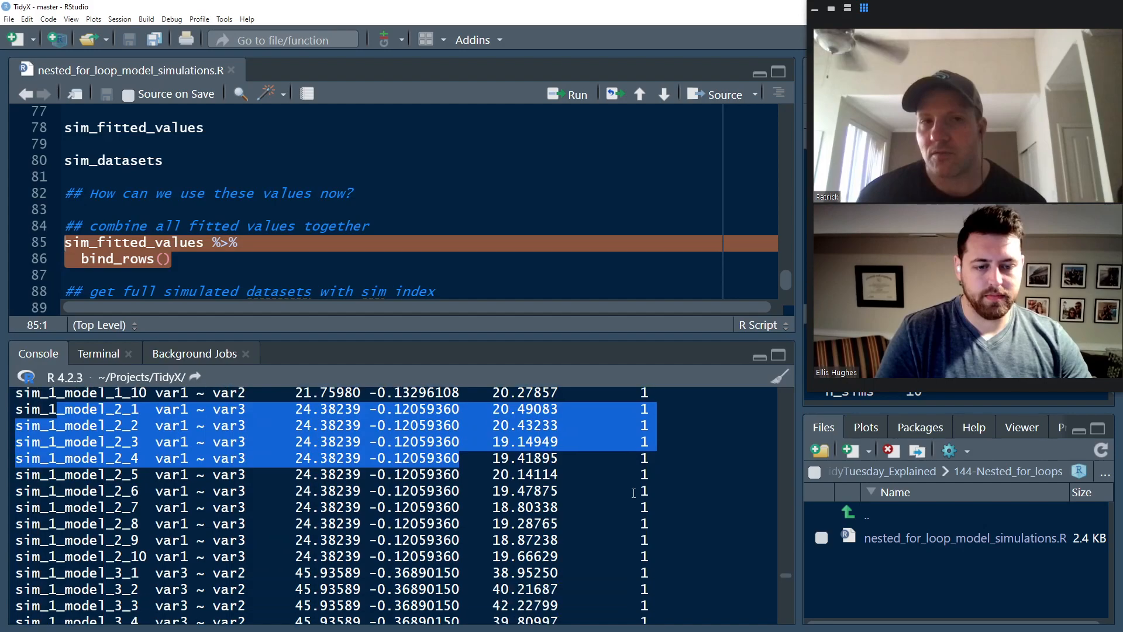
pyautogui.scroll(-3)
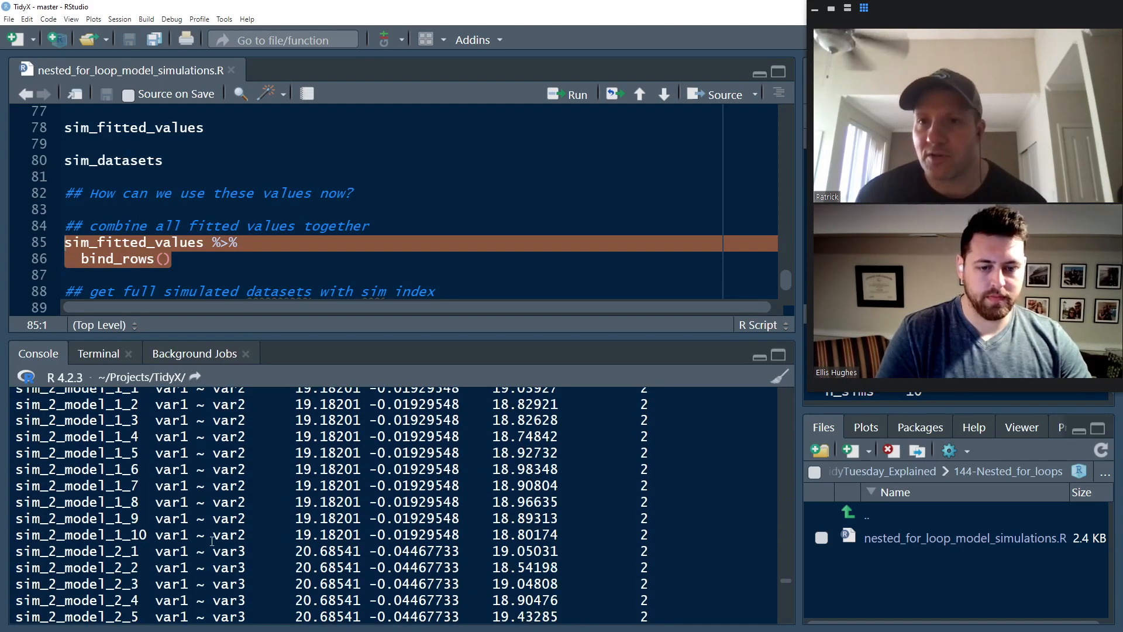
pyautogui.scroll(-3)
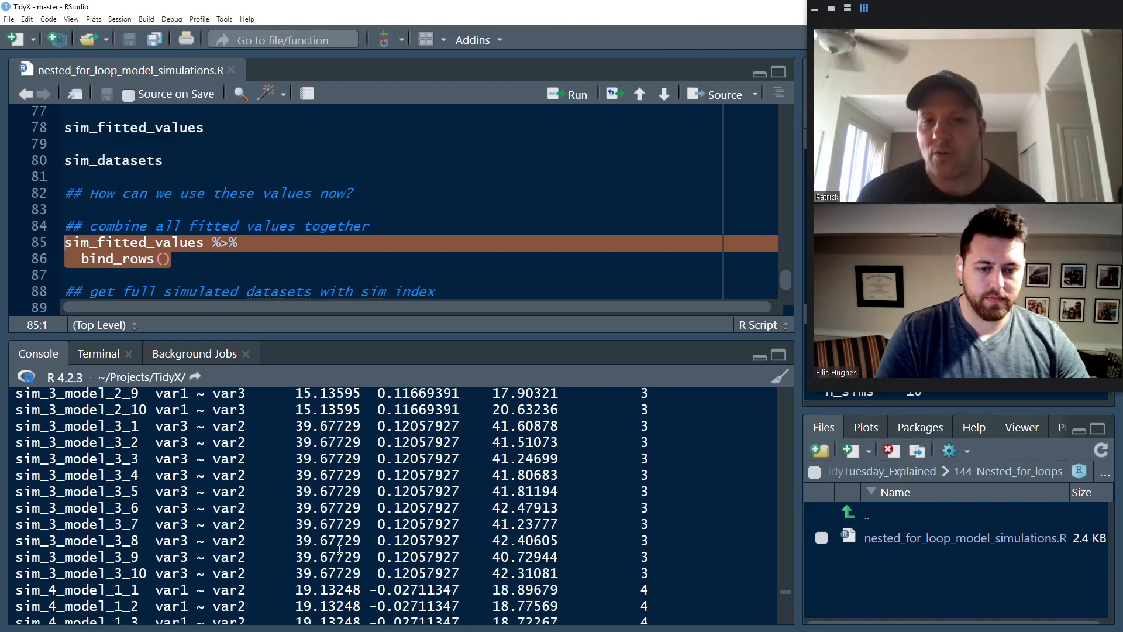
pyautogui.scroll(-3)
pyautogui.write('seq_along(sim_datasets) %>%')
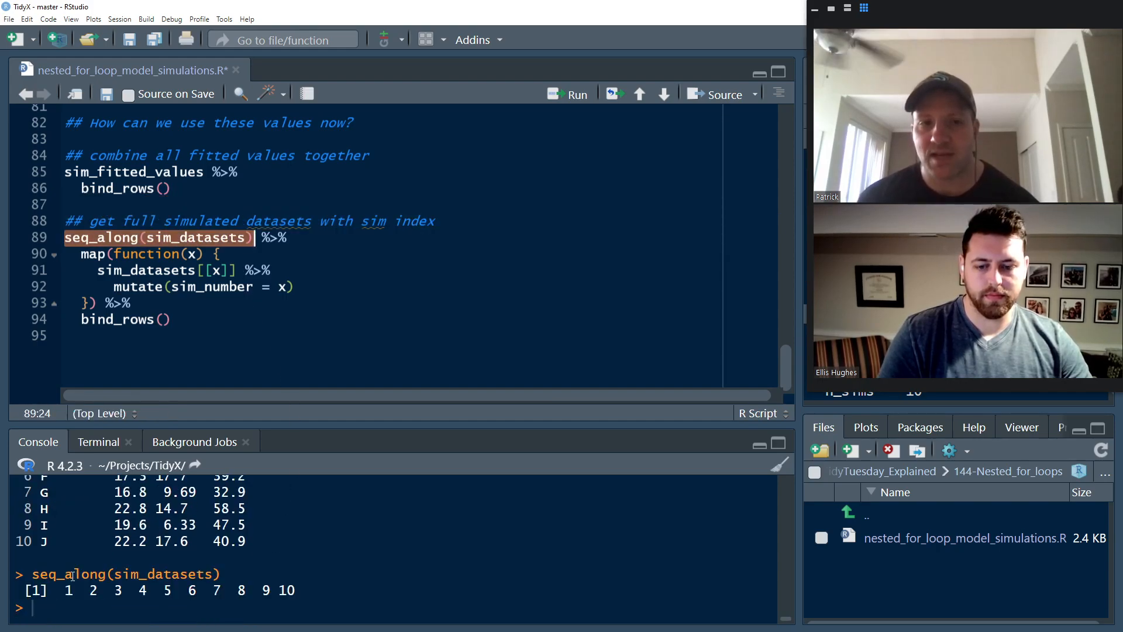
# Step: Mark the seq_along indices 1 to 10, then run names(sim_datasets) returning NULL
pyautogui.moveTo(65, 590); pyautogui.dragTo(293, 590)
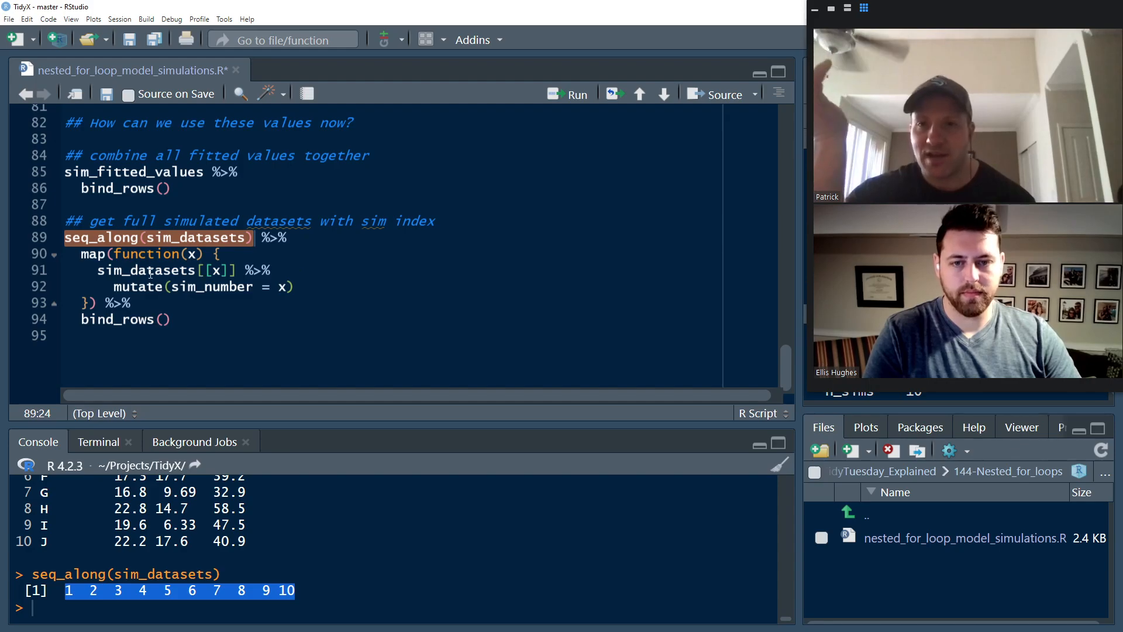
pyautogui.moveTo(356, 344)
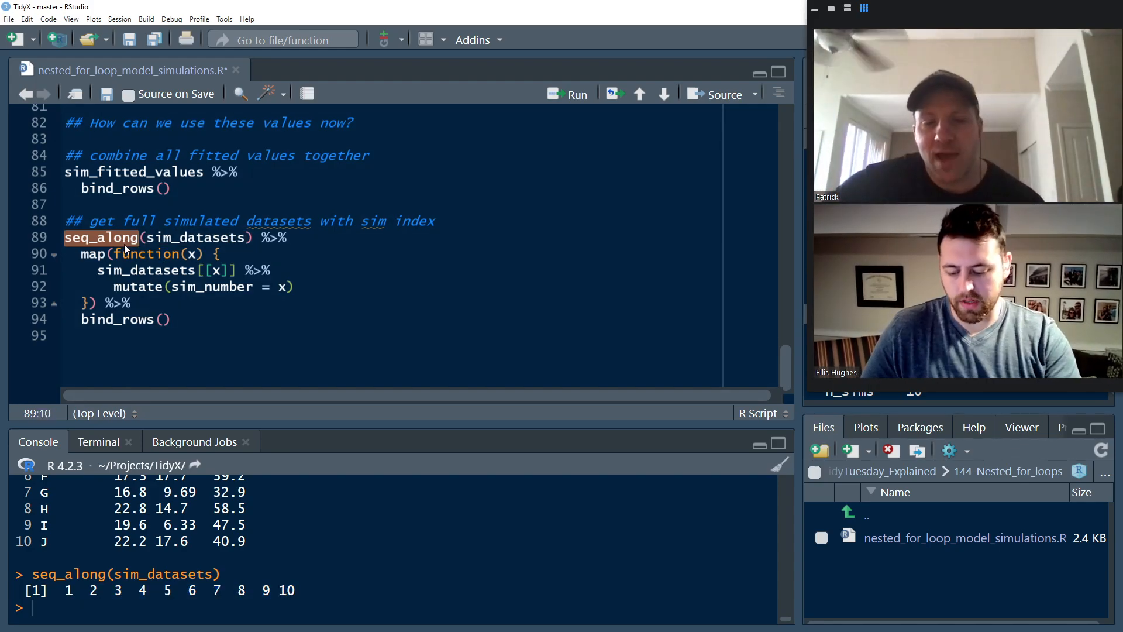
pyautogui.write('names(sim_datasets')
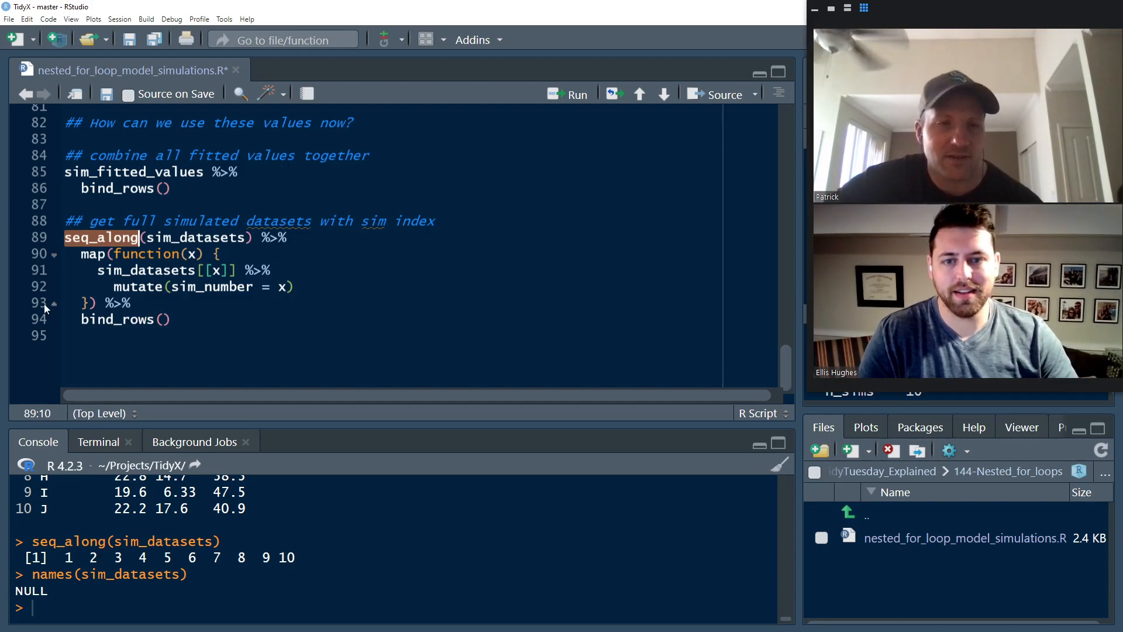
pyautogui.click(123, 254)
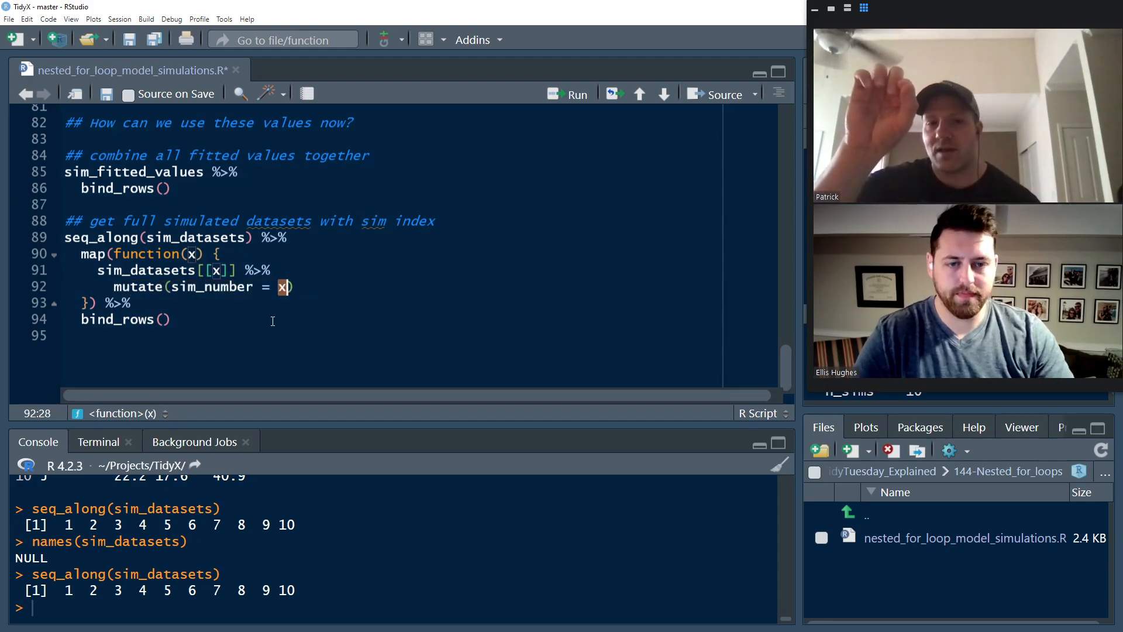
pyautogui.moveTo(251, 314)
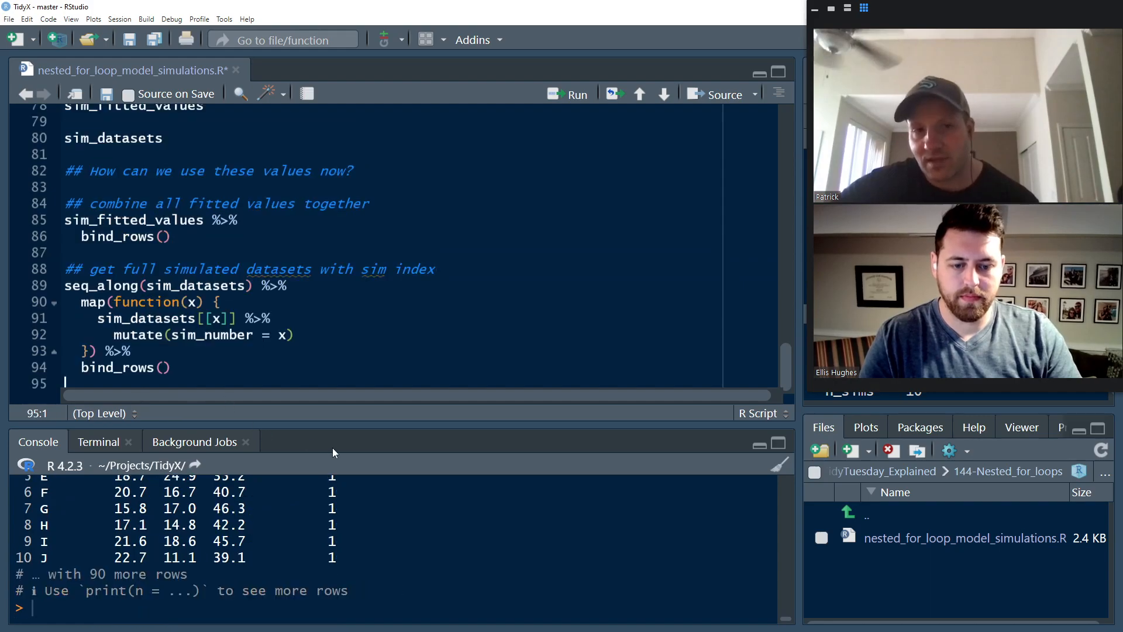
# Step: Run the seq_along/map pipeline, then with bind_rows() to get one 100 × 5 tibble tagged by sim_number
pyautogui.click(568, 94)
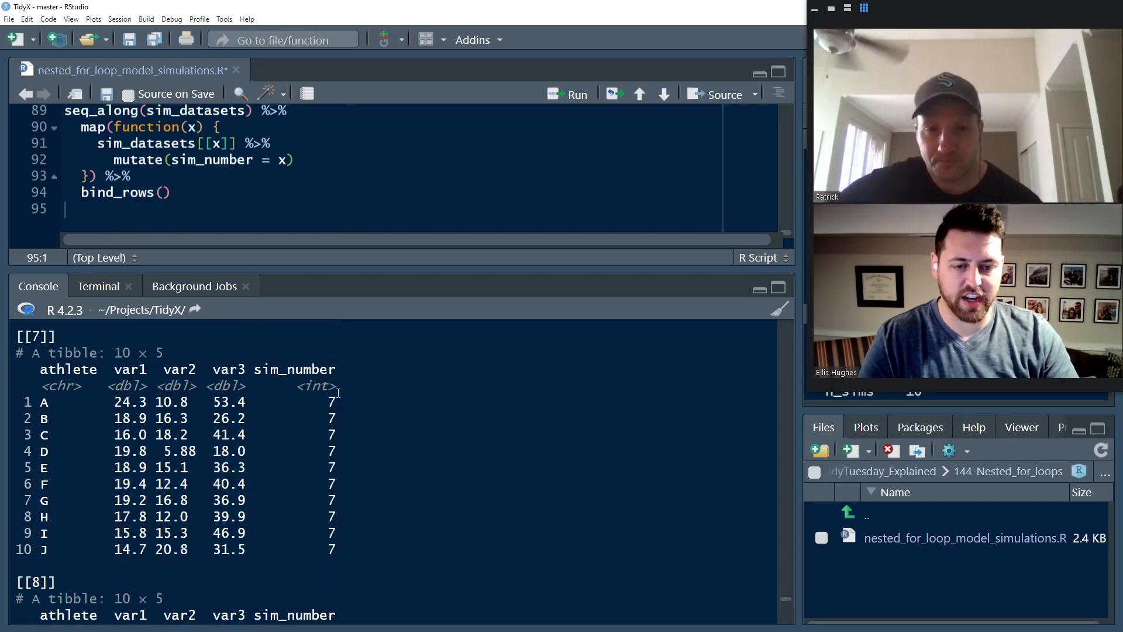
pyautogui.doubleClick(328, 403)
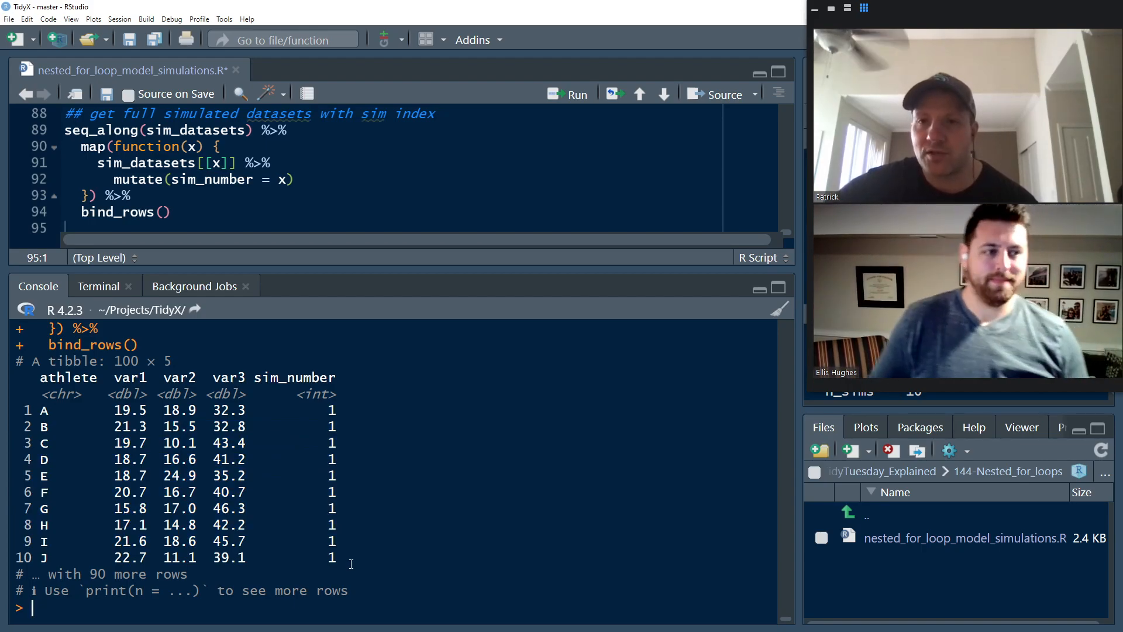
pyautogui.moveTo(406, 500)
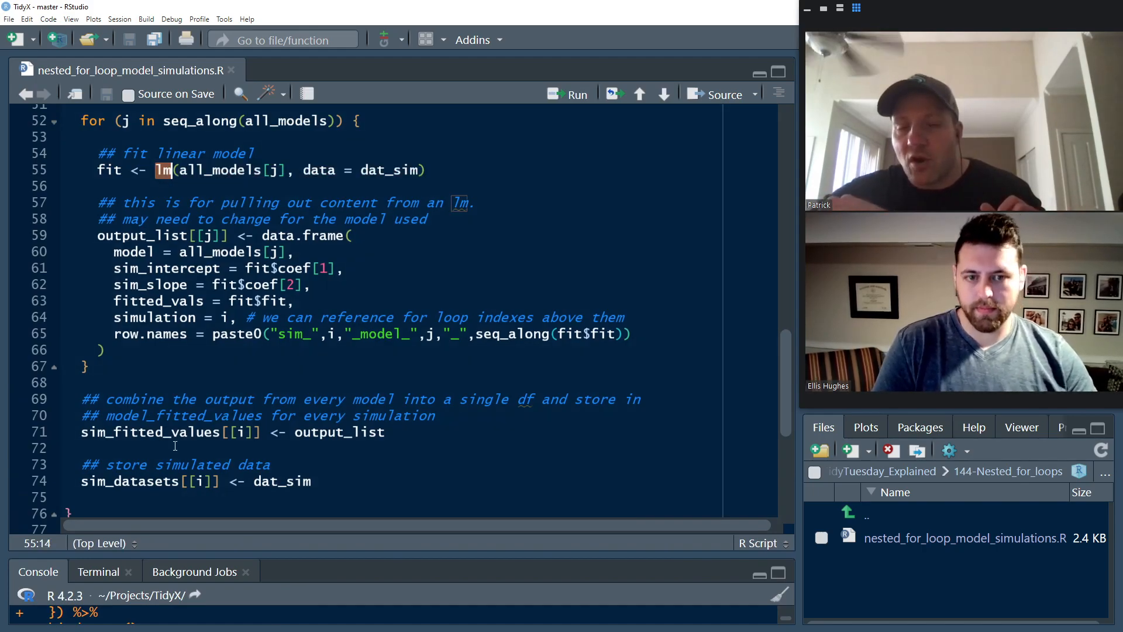
# Step: Highlight the inner loop's lm() call and start names(fit) in the Console
pyautogui.doubleClick(295, 268)
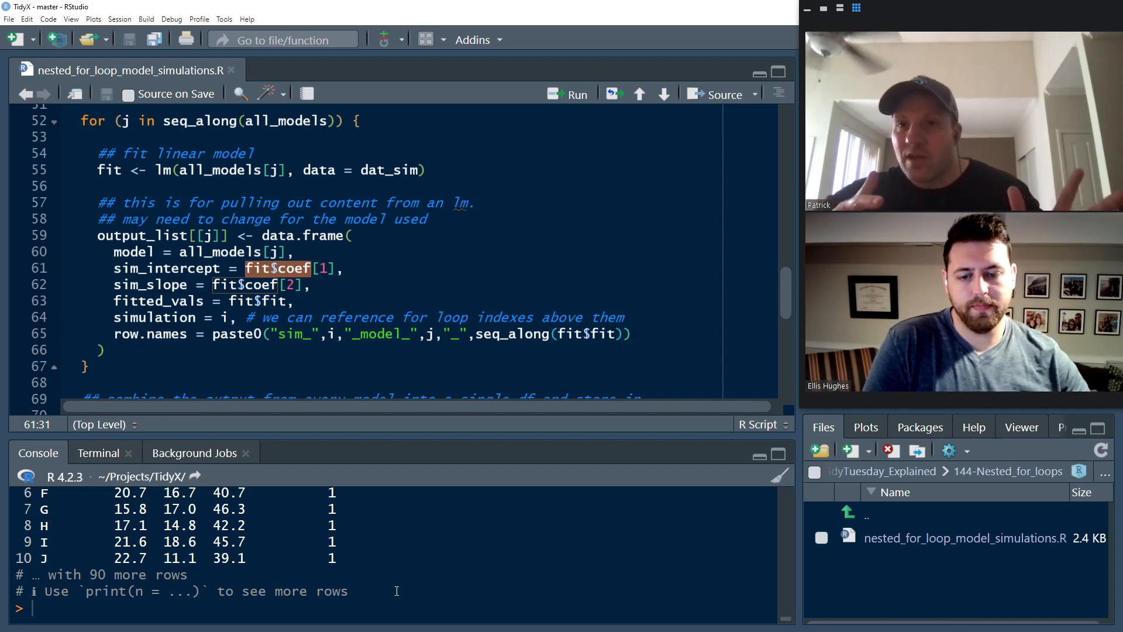
pyautogui.write('names(fit')
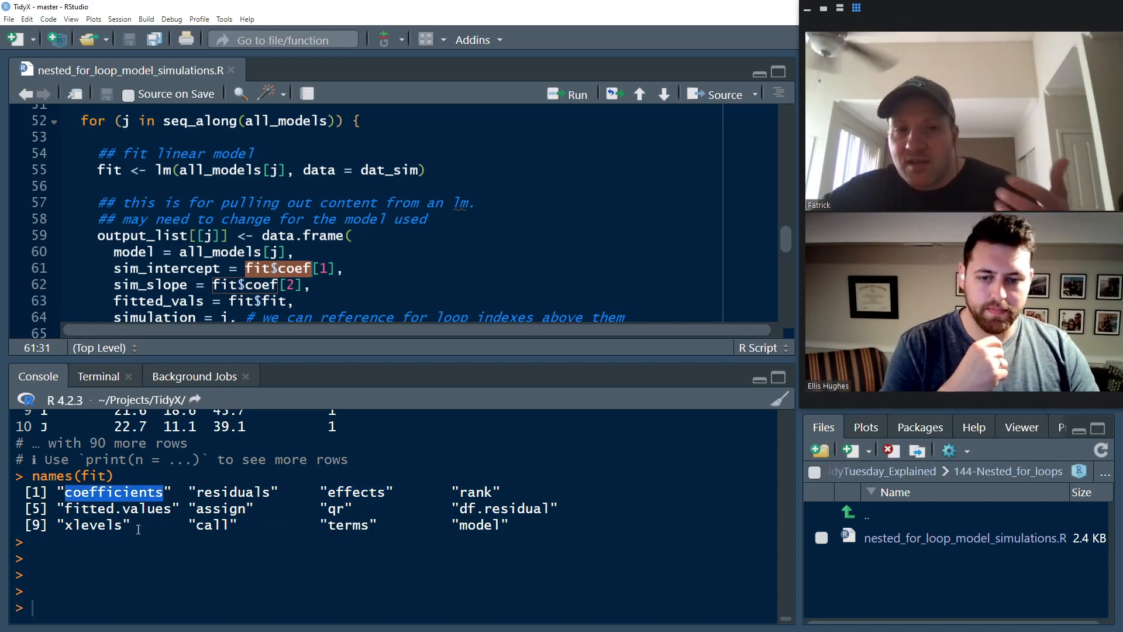
# Step: Run broom::tidy(fit) and summary(fit), giving the coefficient tibble and full summary with R-squared 0.004426
pyautogui.write('broom::tidy(fit')
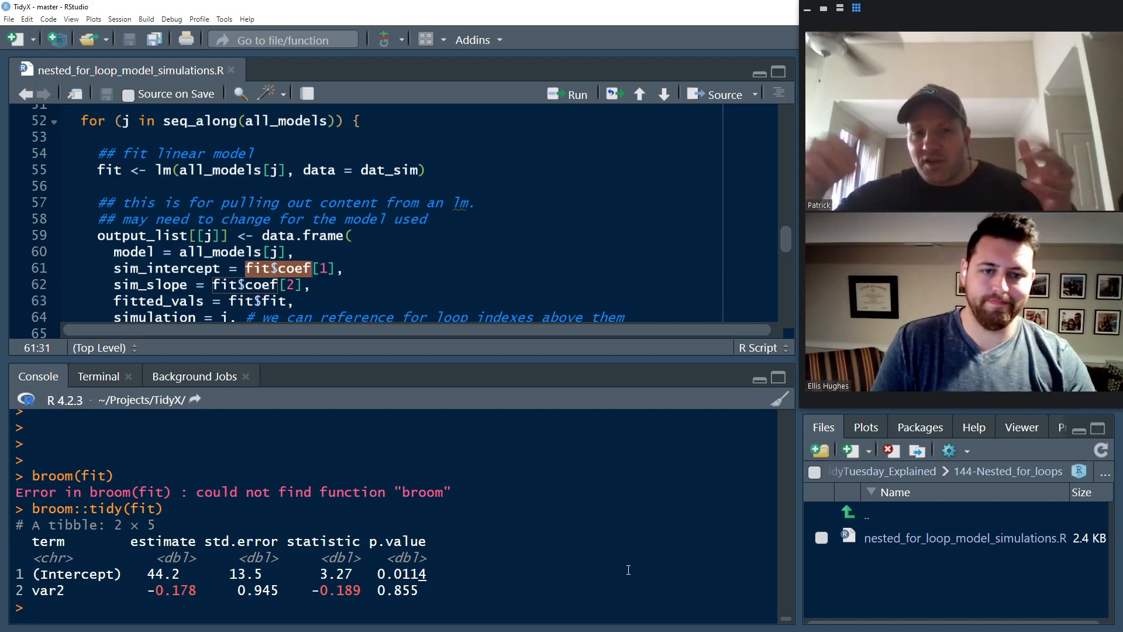
pyautogui.write('summary')
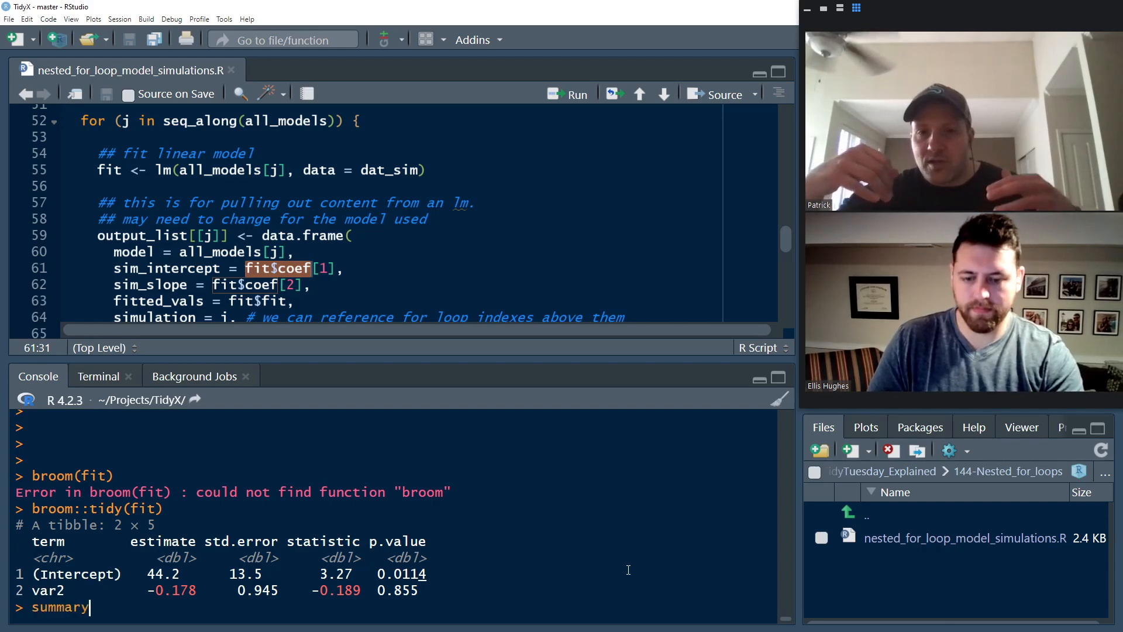
pyautogui.write('(fit')
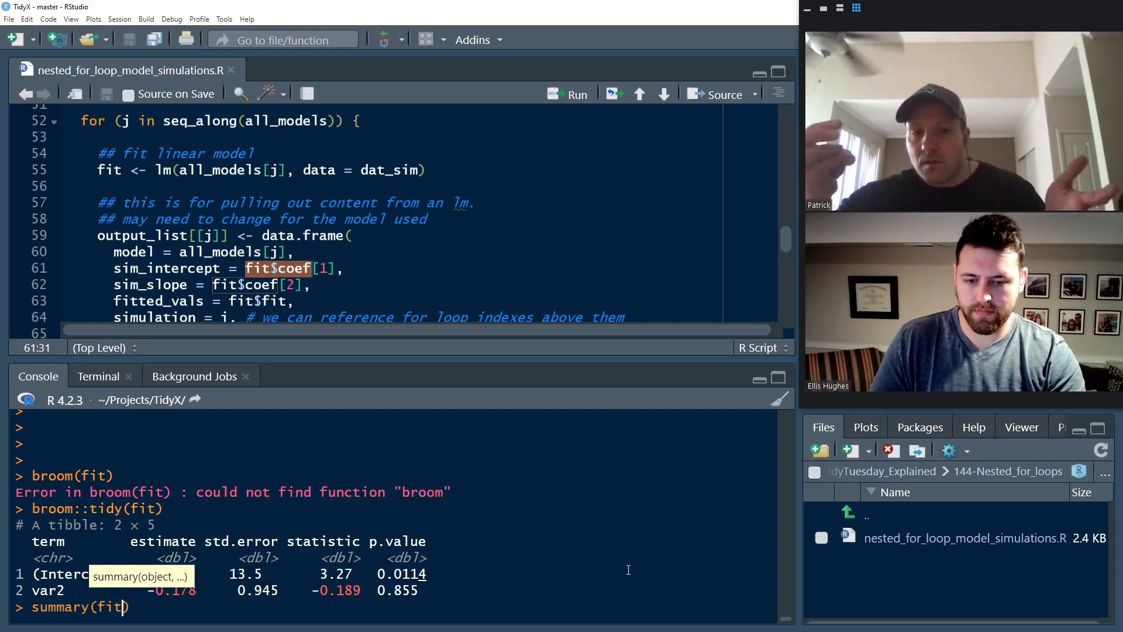
pyautogui.press('Enter')
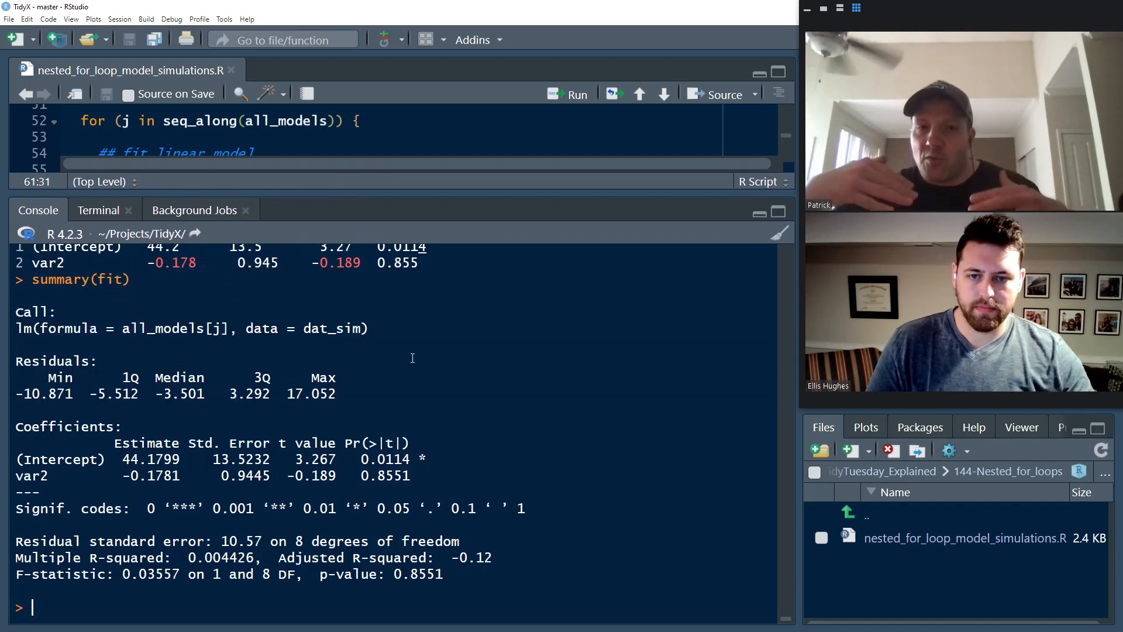
pyautogui.write('summary(fit) ->')
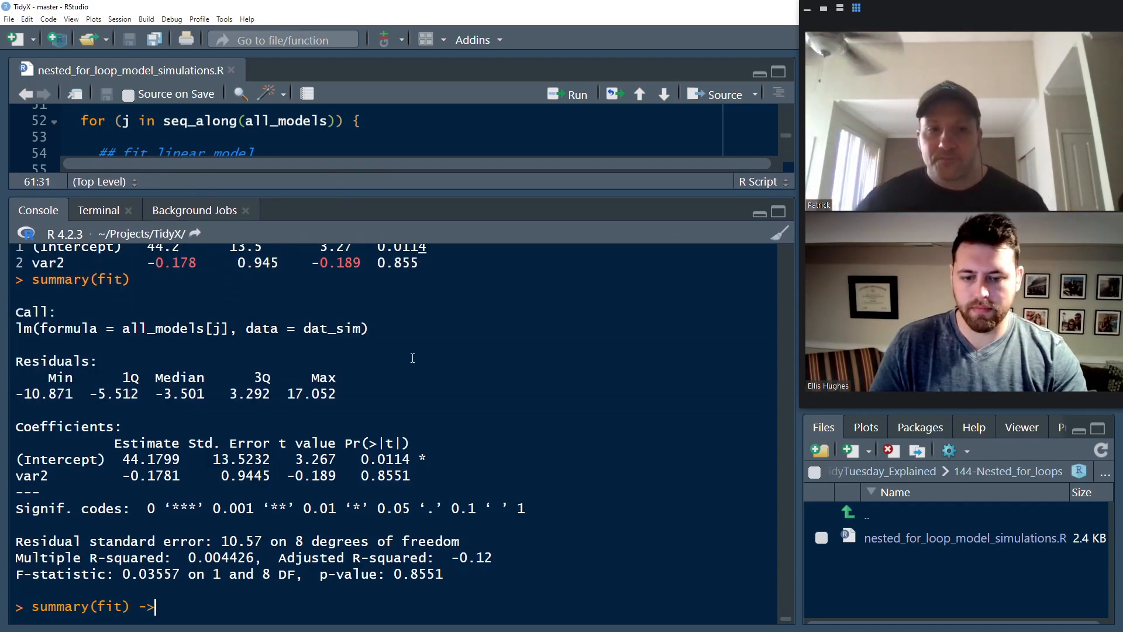